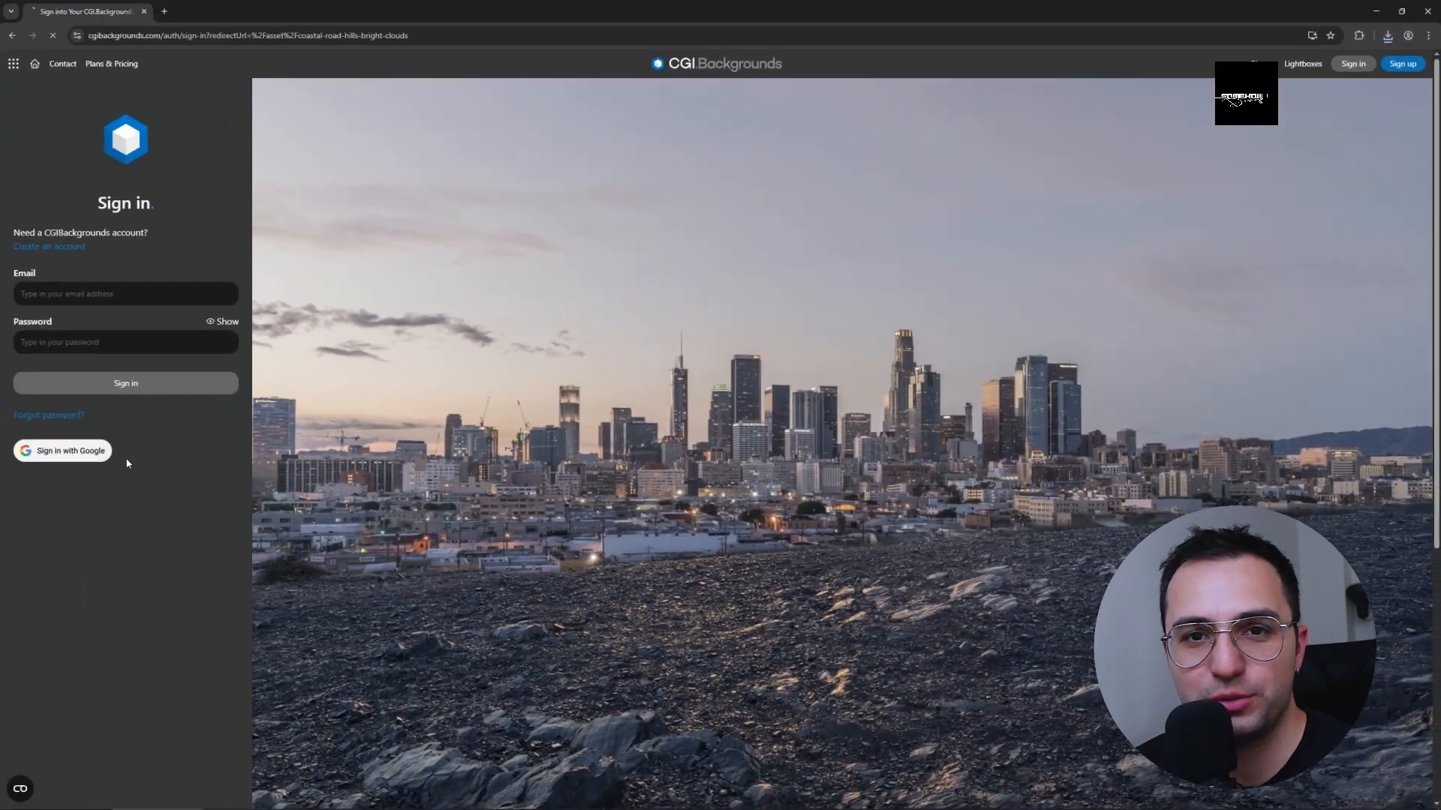
- Sign in with Google and search the site for 'highway to the sea'
{"action": "left_click", "coordinate": [62, 450]}
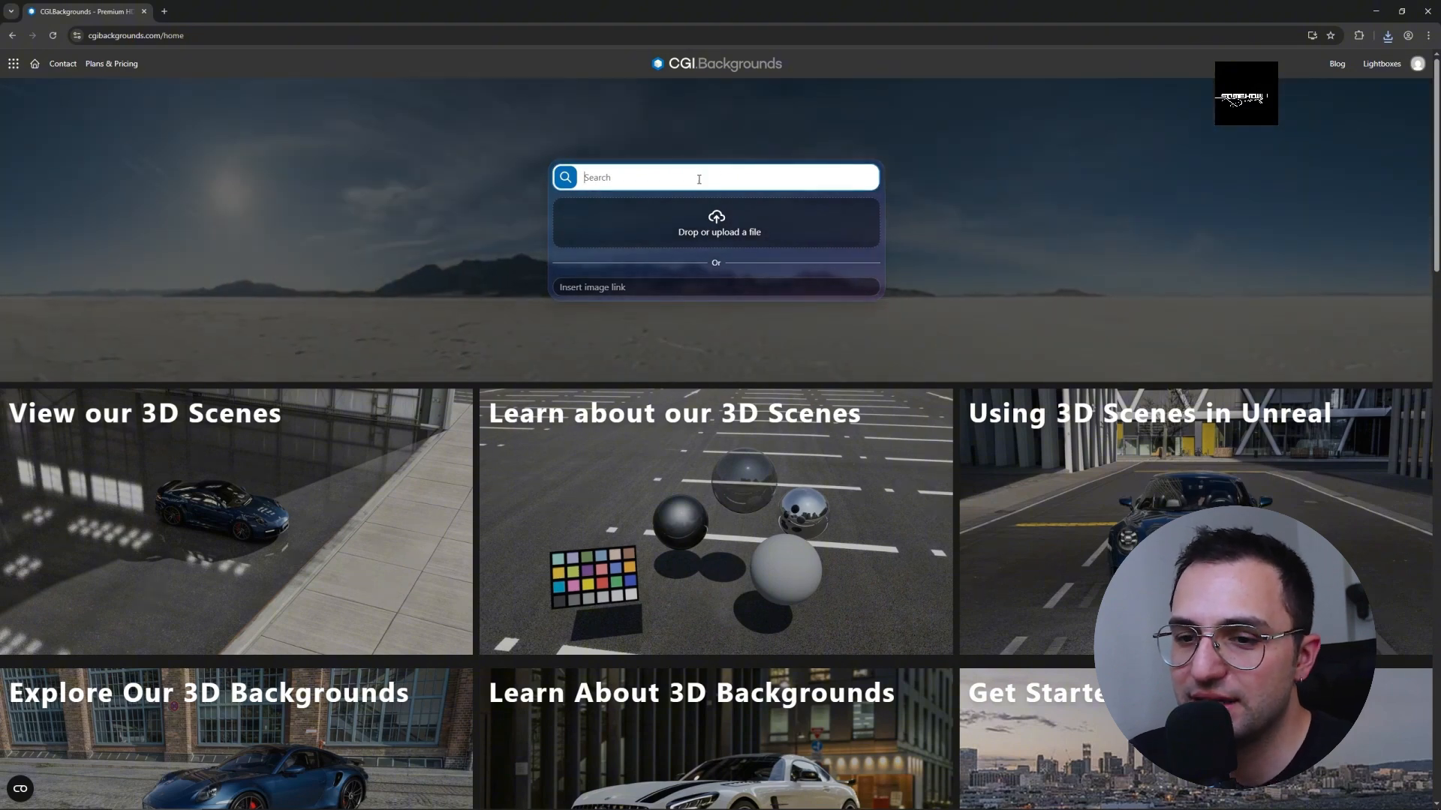
{"action": "type", "text": "highway to t"}
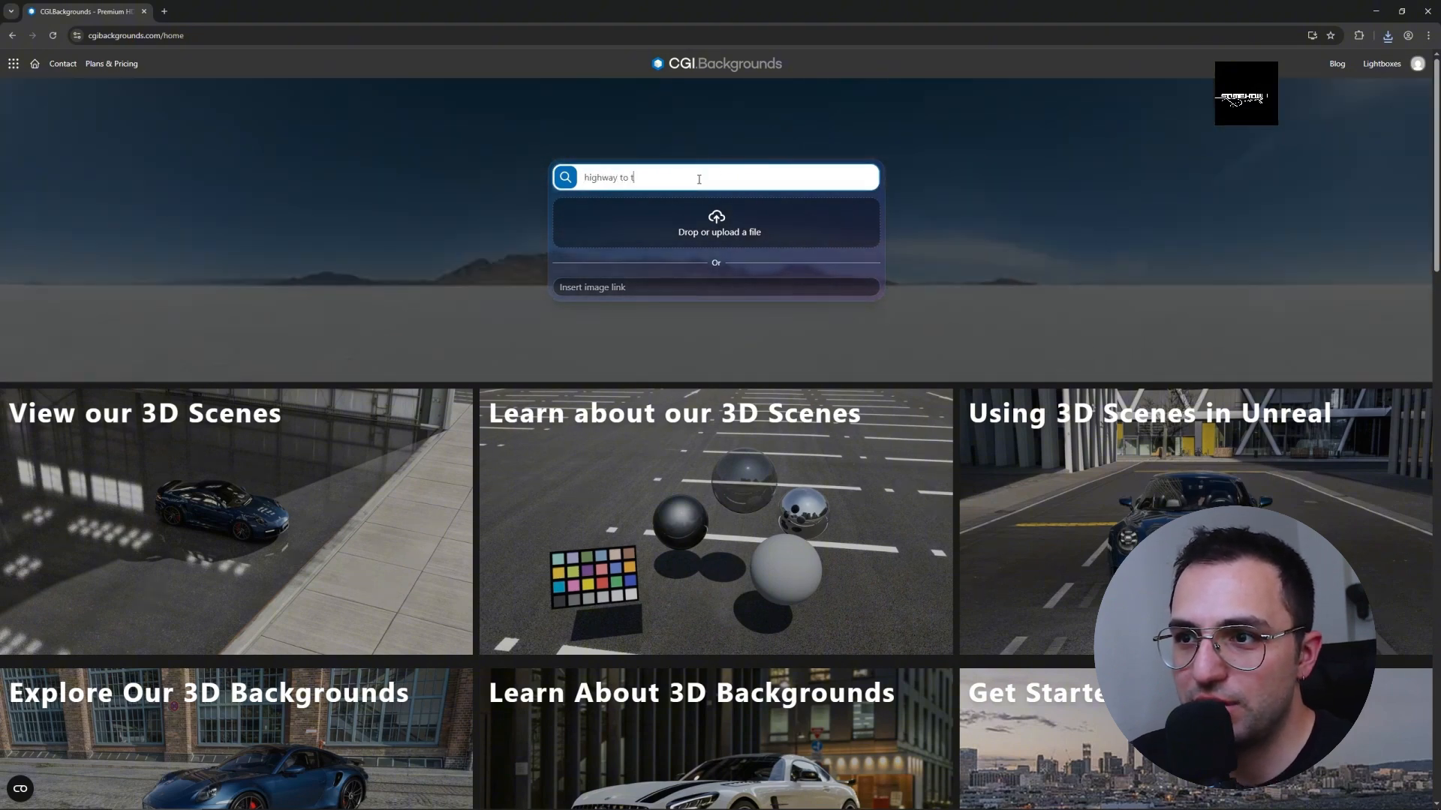
{"action": "key", "text": "Return"}
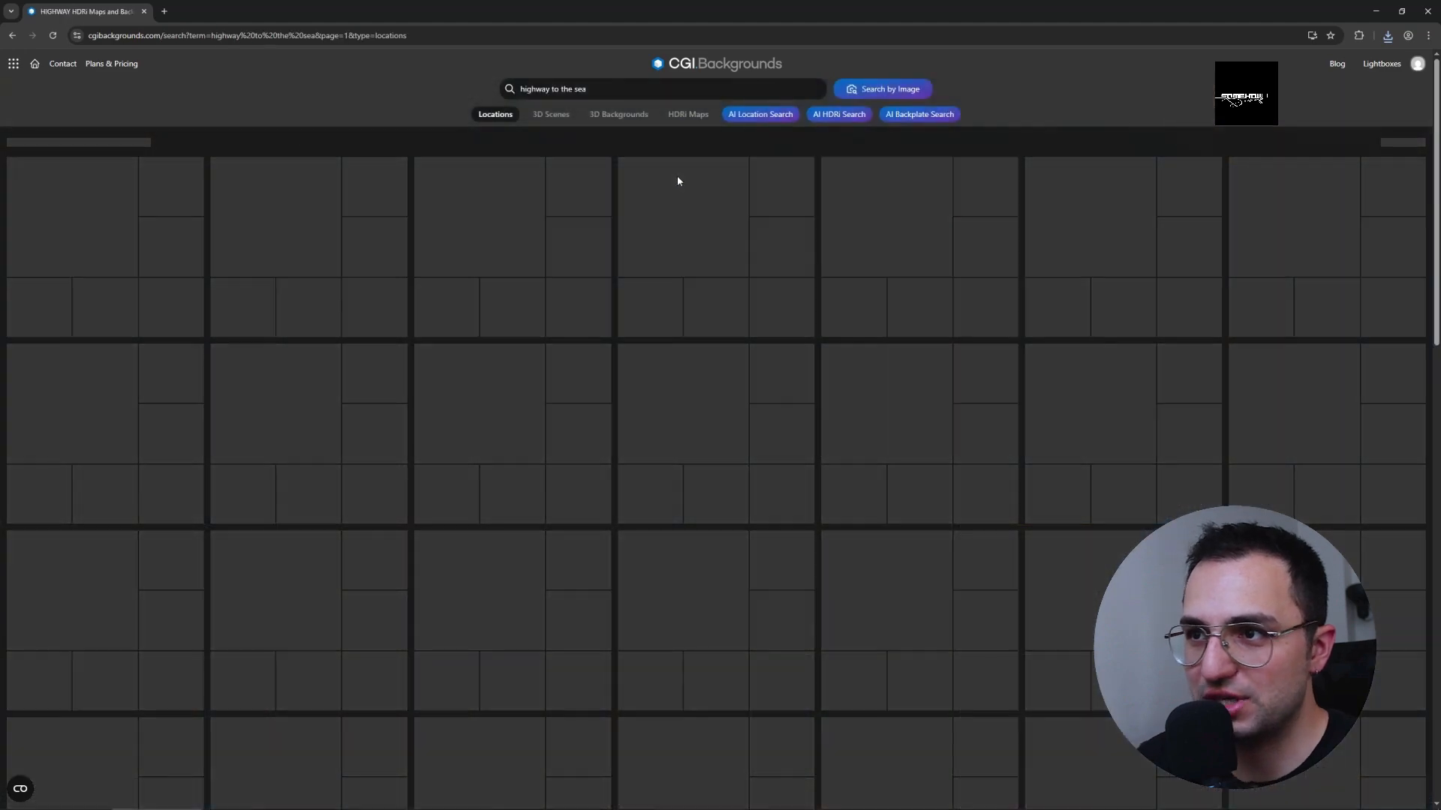
- Narrow results to free HDRI maps and pick the HDR_02 road map
{"action": "left_click", "coordinate": [687, 114]}
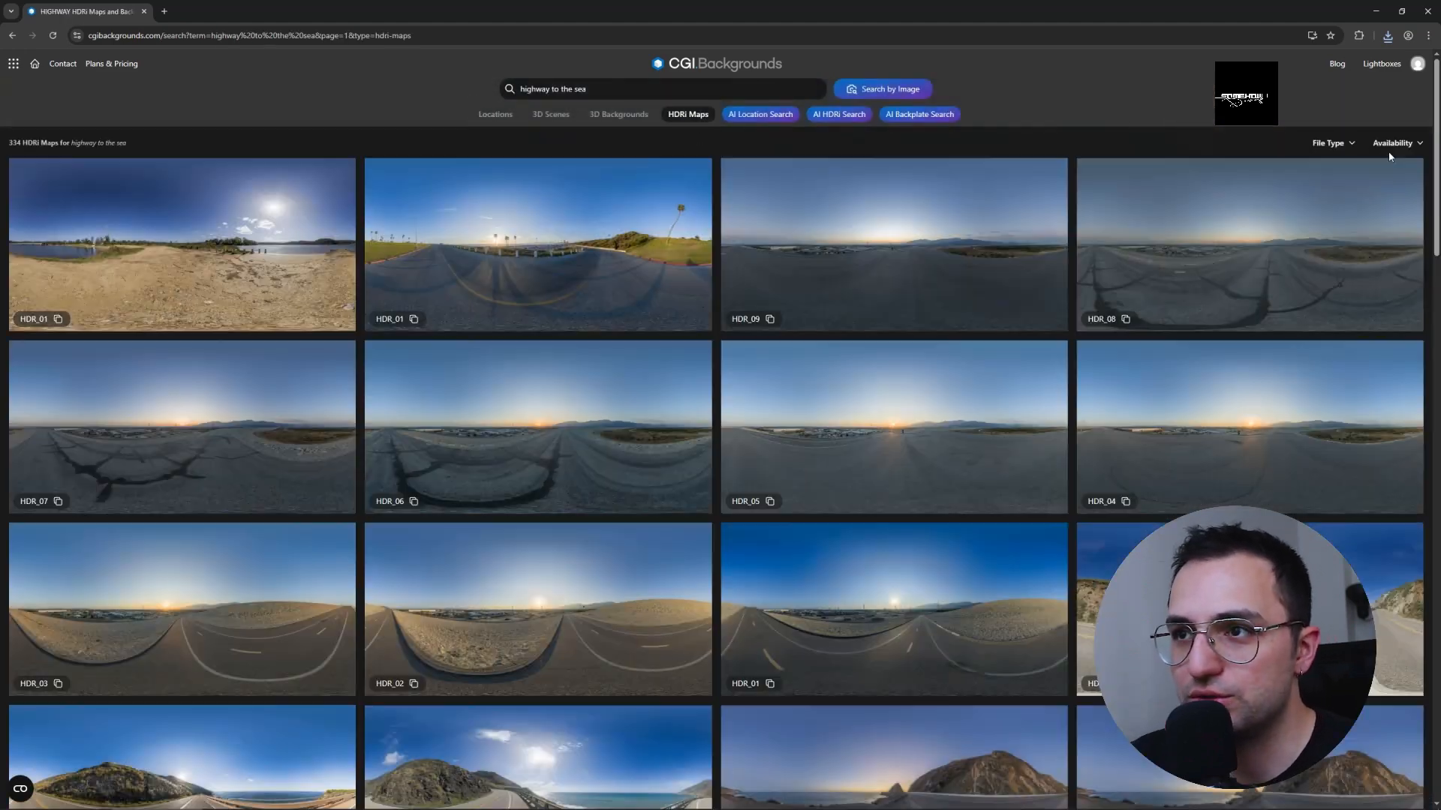
{"action": "left_click", "coordinate": [1392, 142]}
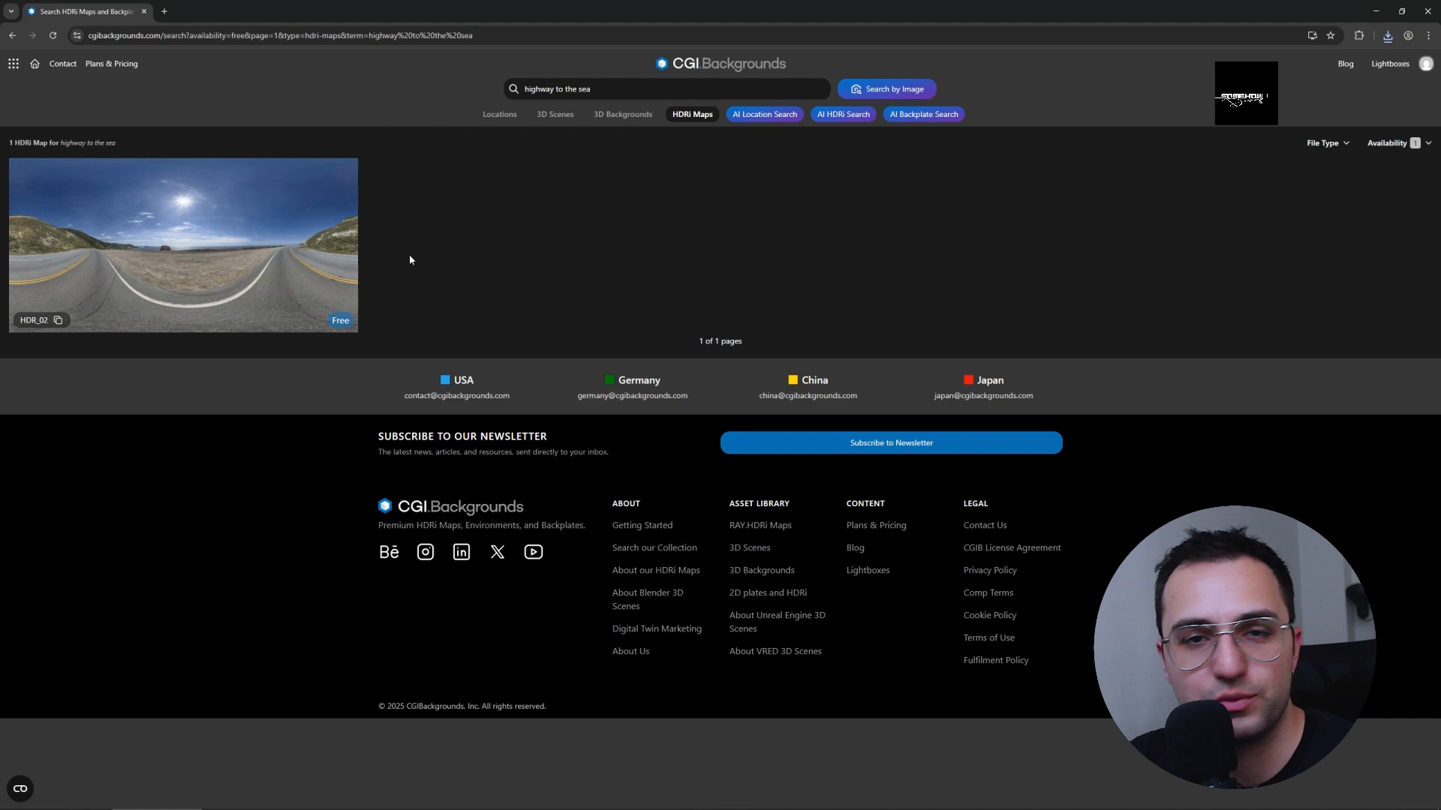
{"action": "left_click", "coordinate": [184, 244]}
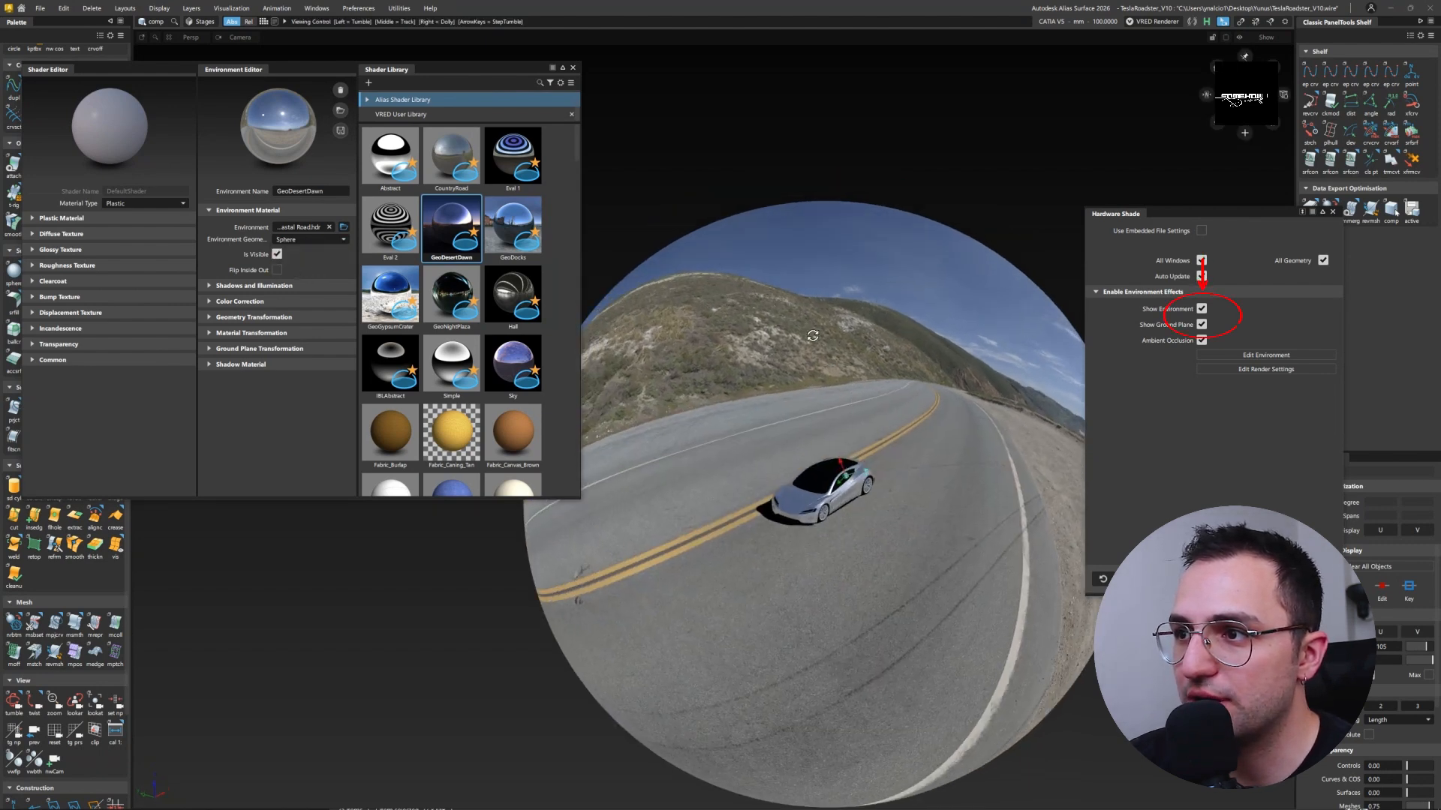
- Switch the environment geometry from Sphere to Dome
{"action": "left_click", "coordinate": [310, 239]}
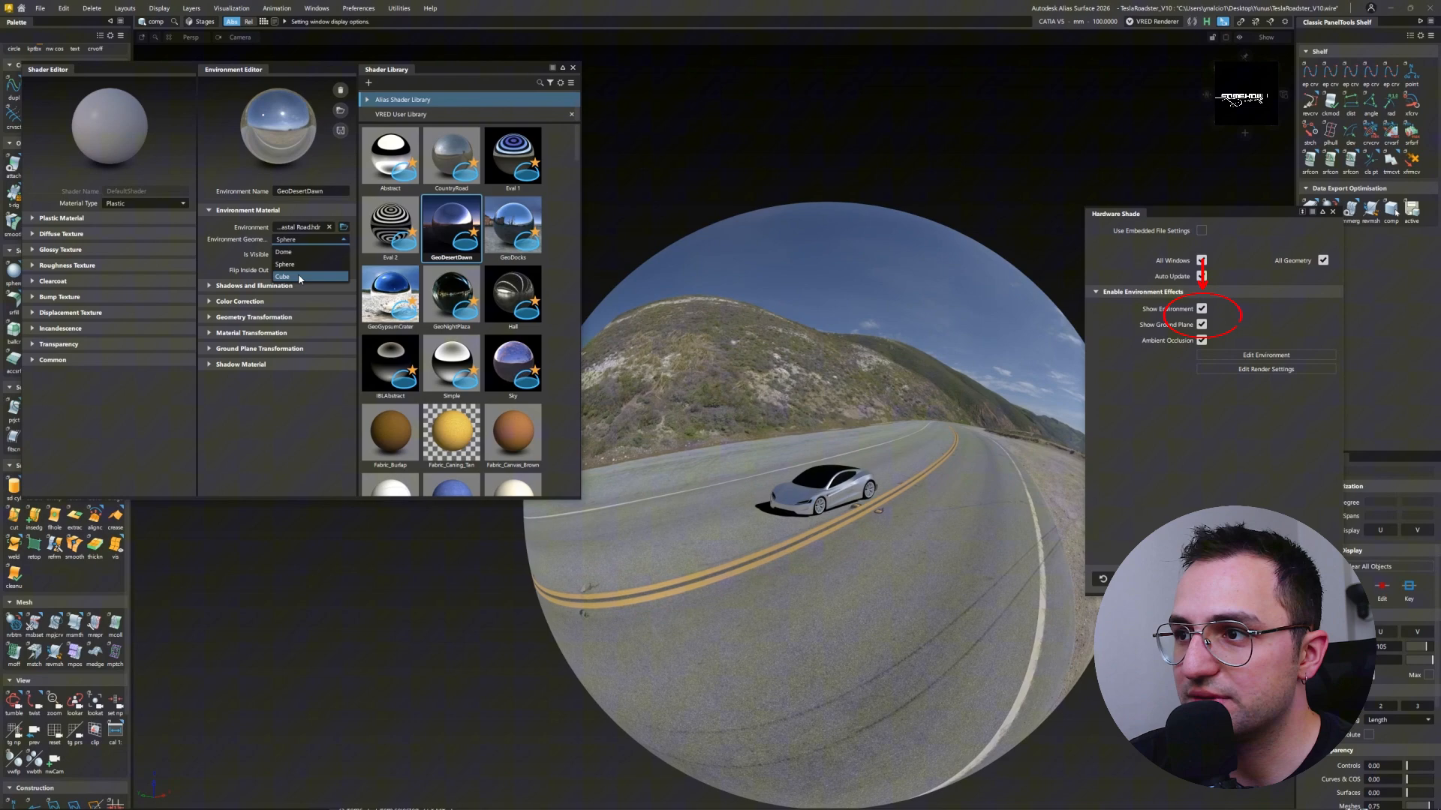
{"action": "left_click", "coordinate": [285, 276]}
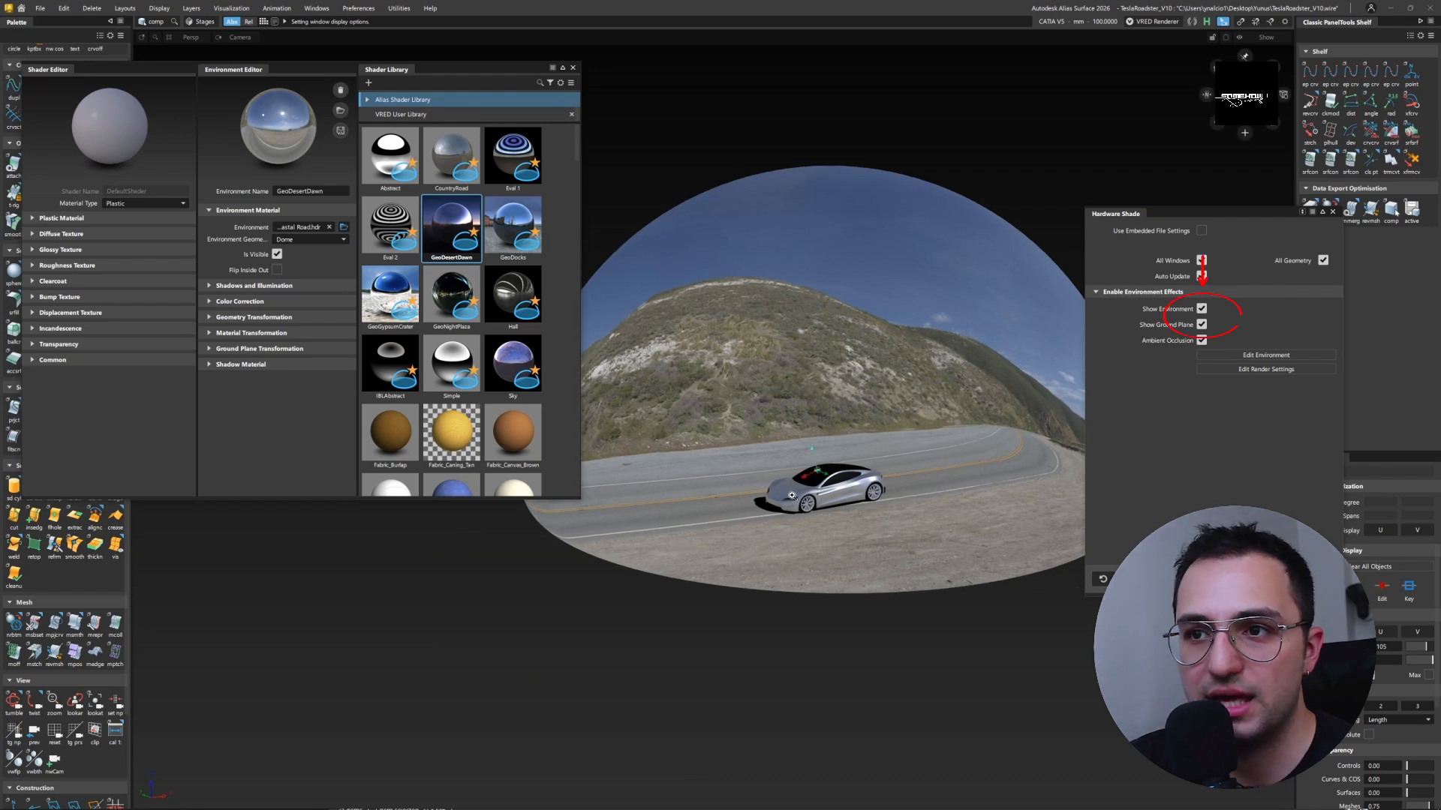
- Expand the environment's illumination and Geometry Transformation settings
{"action": "left_click", "coordinate": [256, 285]}
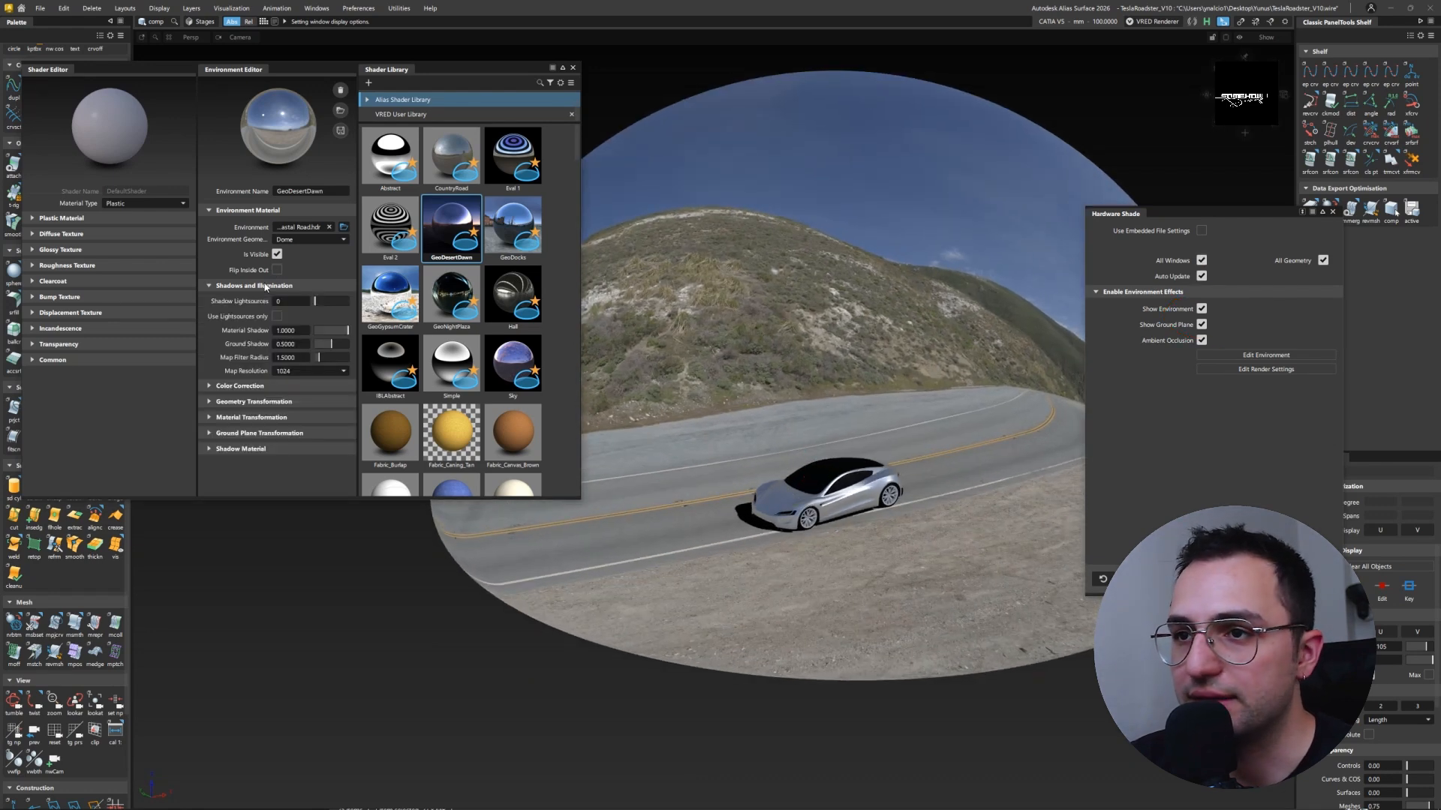
{"action": "left_click", "coordinate": [254, 316]}
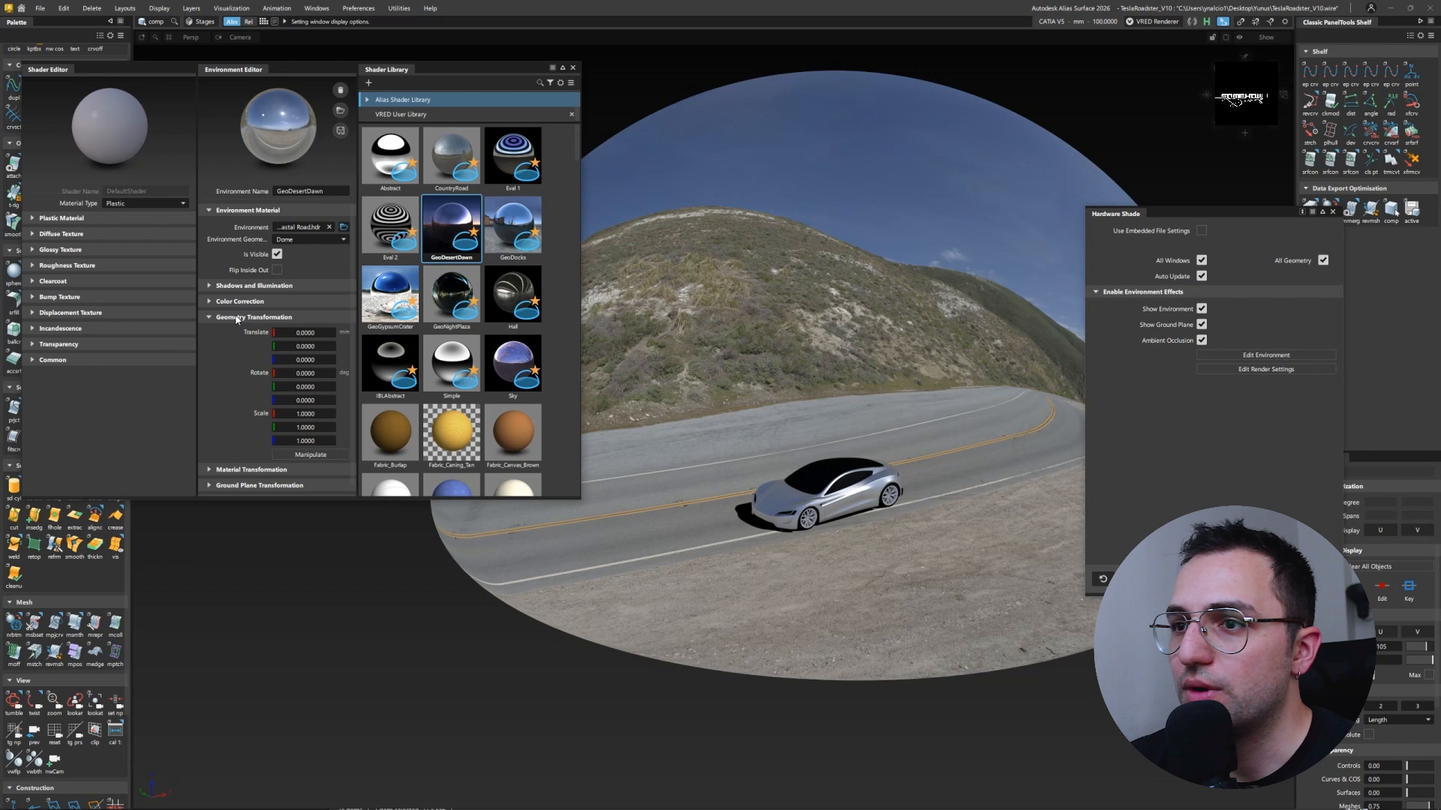
{"action": "mouse_move", "coordinate": [309, 458]}
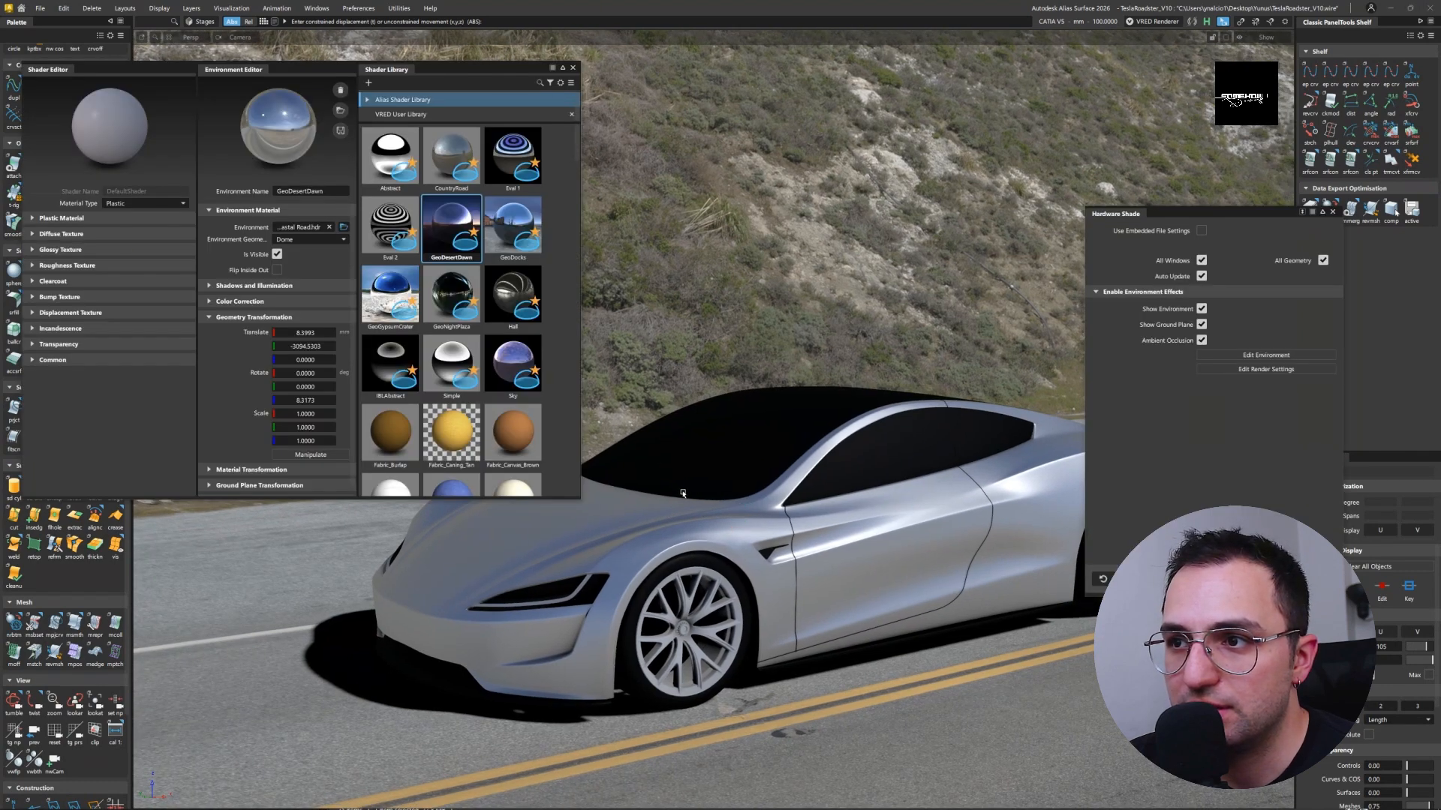
{"action": "mouse_move", "coordinate": [529, 503]}
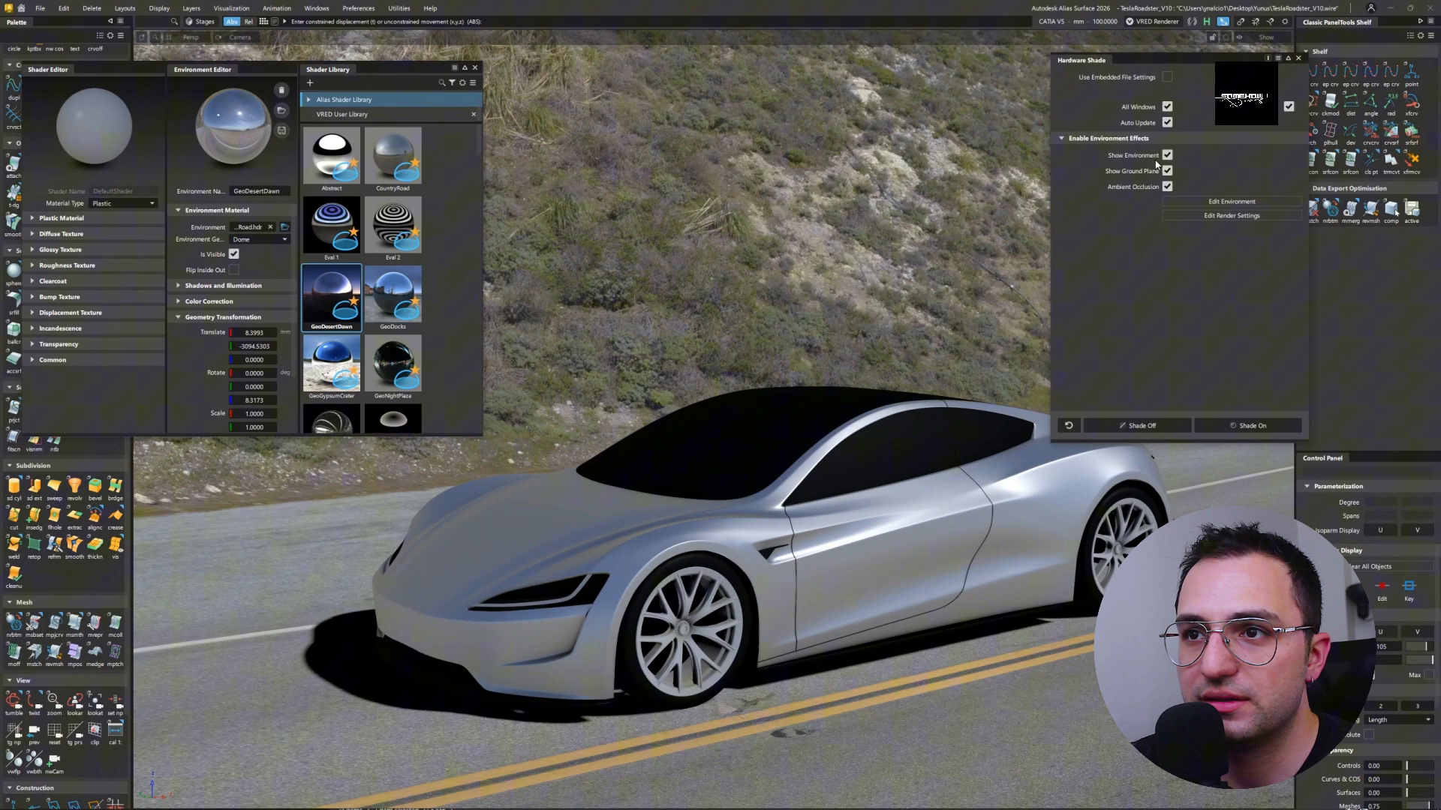
{"action": "mouse_move", "coordinate": [882, 190]}
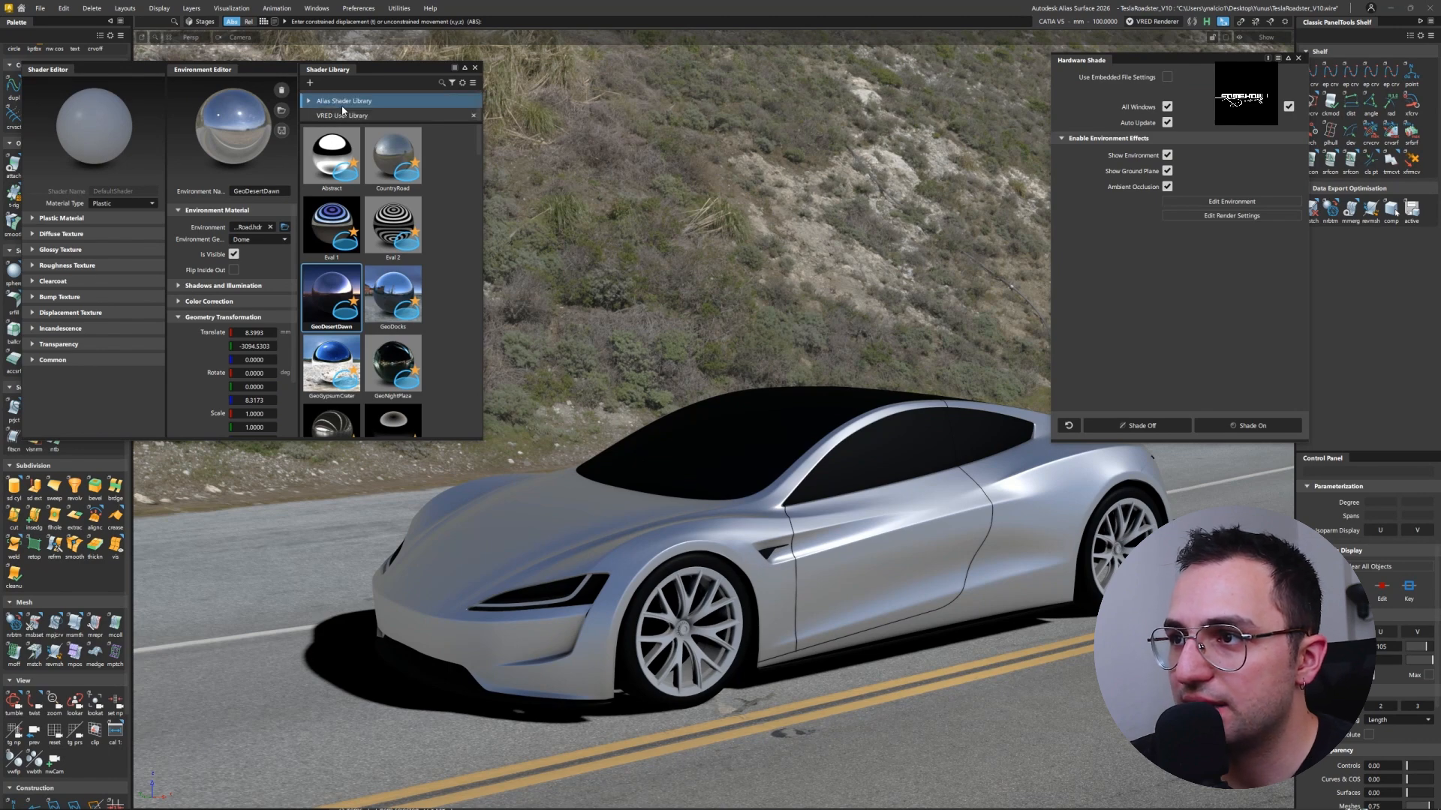
- Show the VRED Assets collection in the Shader Library
{"action": "left_click", "coordinate": [335, 96]}
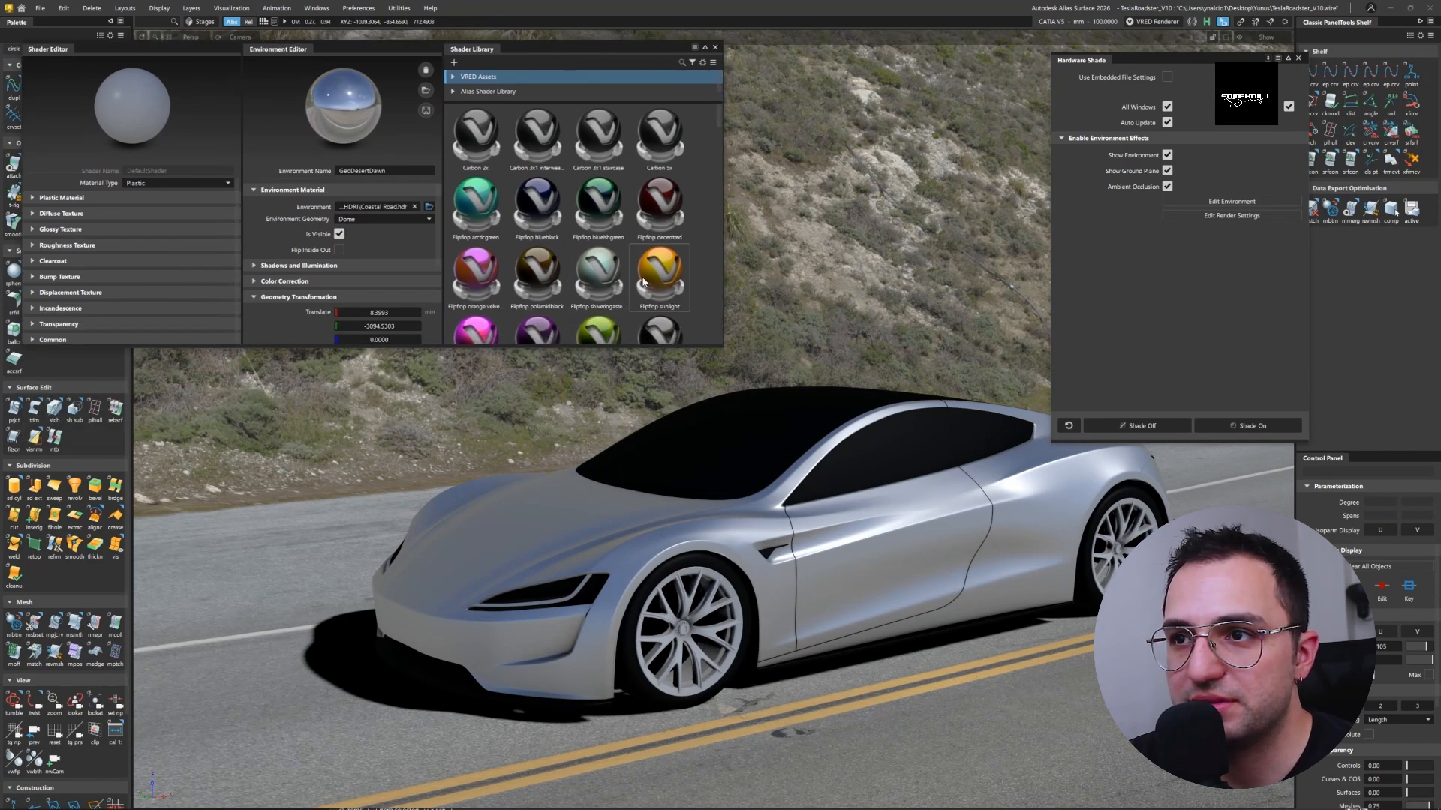
- Browse VRED Assets > Materials > Carpaints > Metallic and apply Metallic red to the car body
{"action": "scroll", "scroll_direction": "down", "scroll_amount": 3}
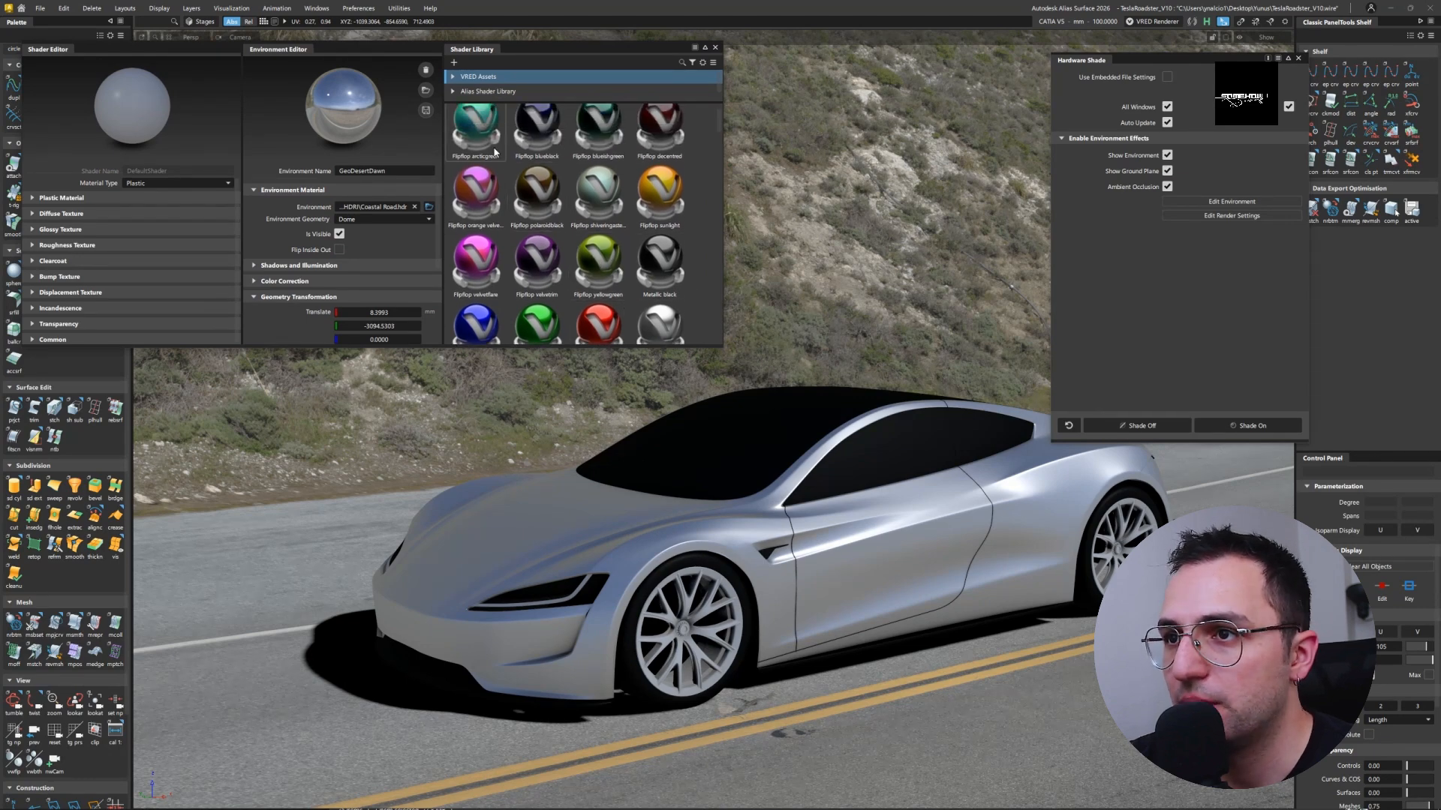
{"action": "left_click", "coordinate": [451, 77]}
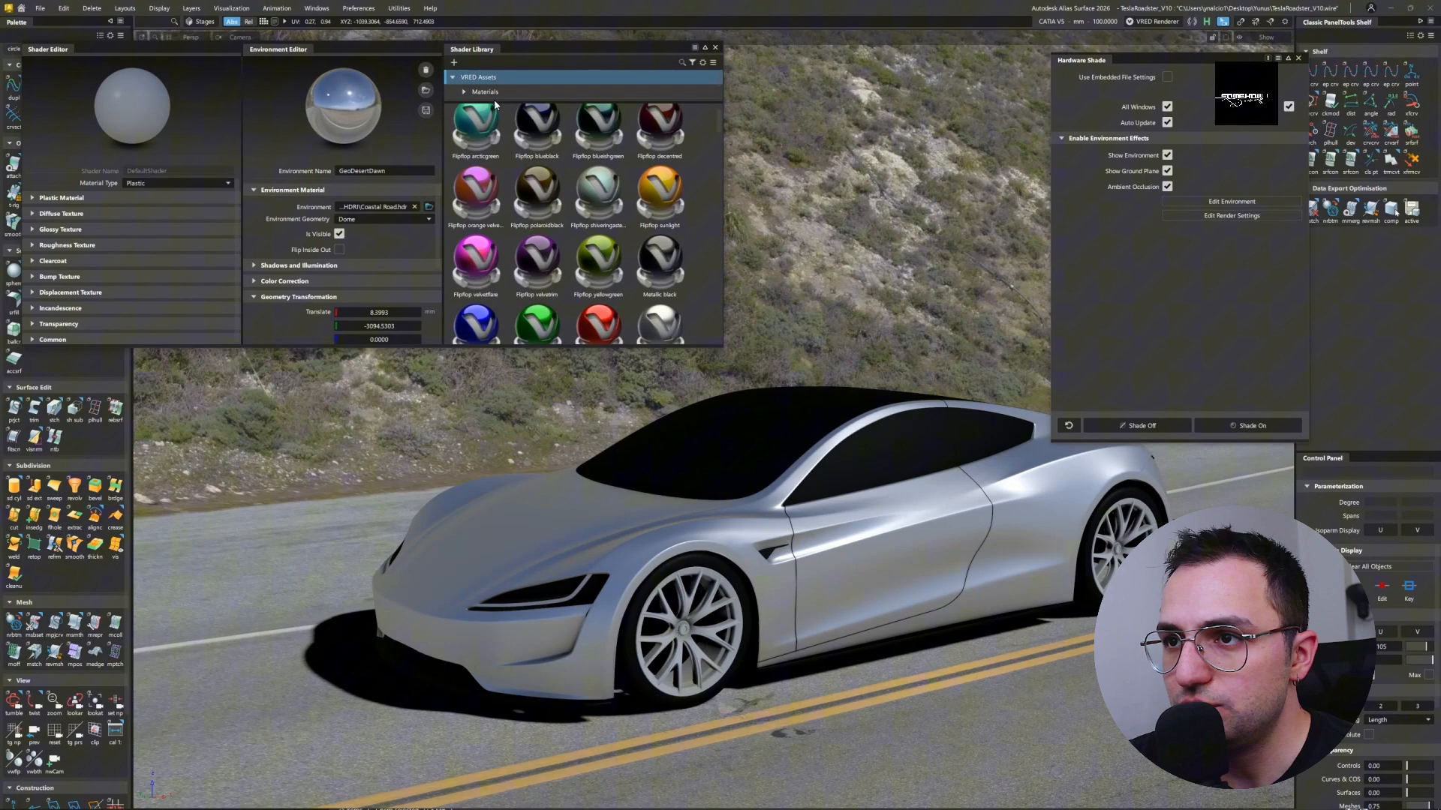
{"action": "left_click", "coordinate": [465, 92]}
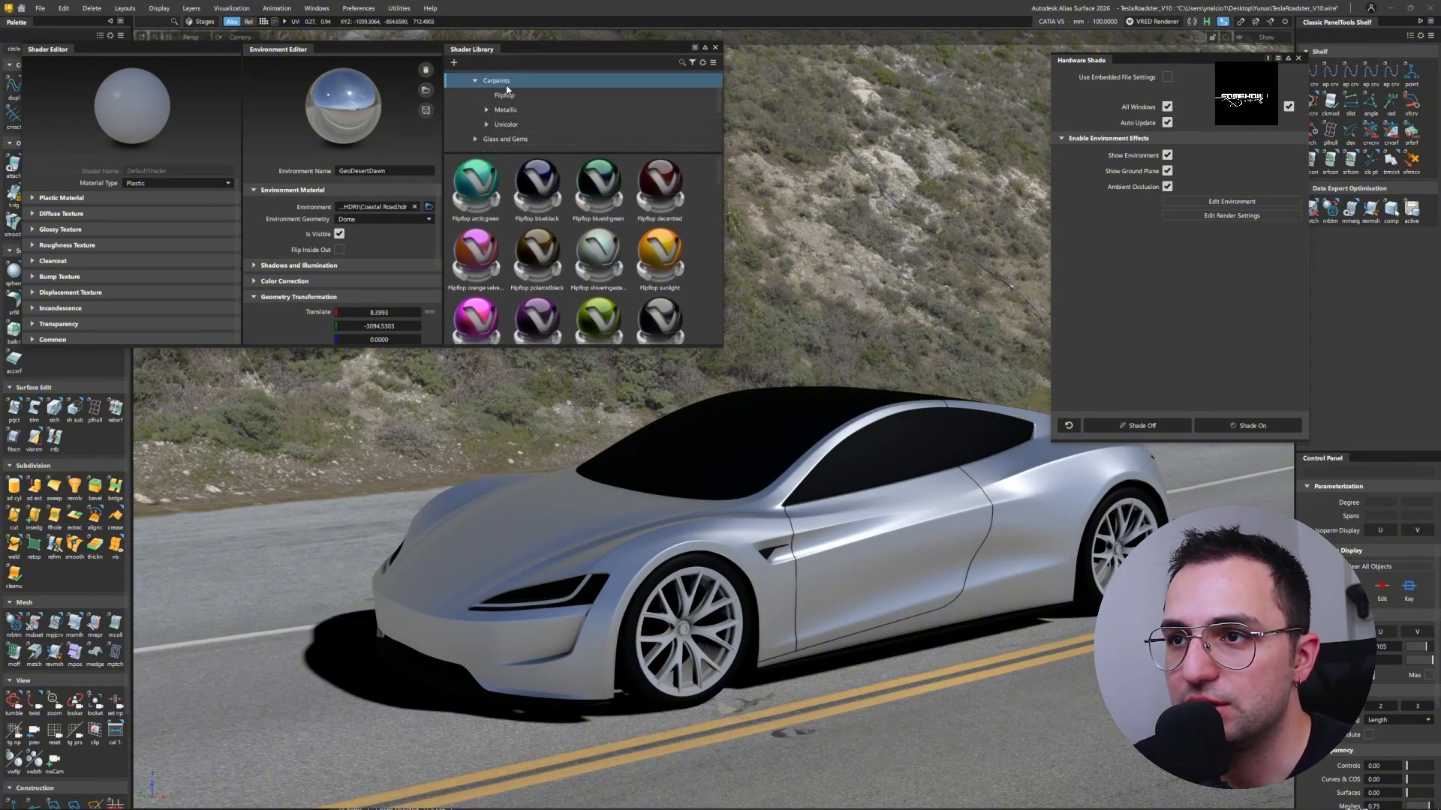
{"action": "scroll", "scroll_direction": "down", "scroll_amount": 3}
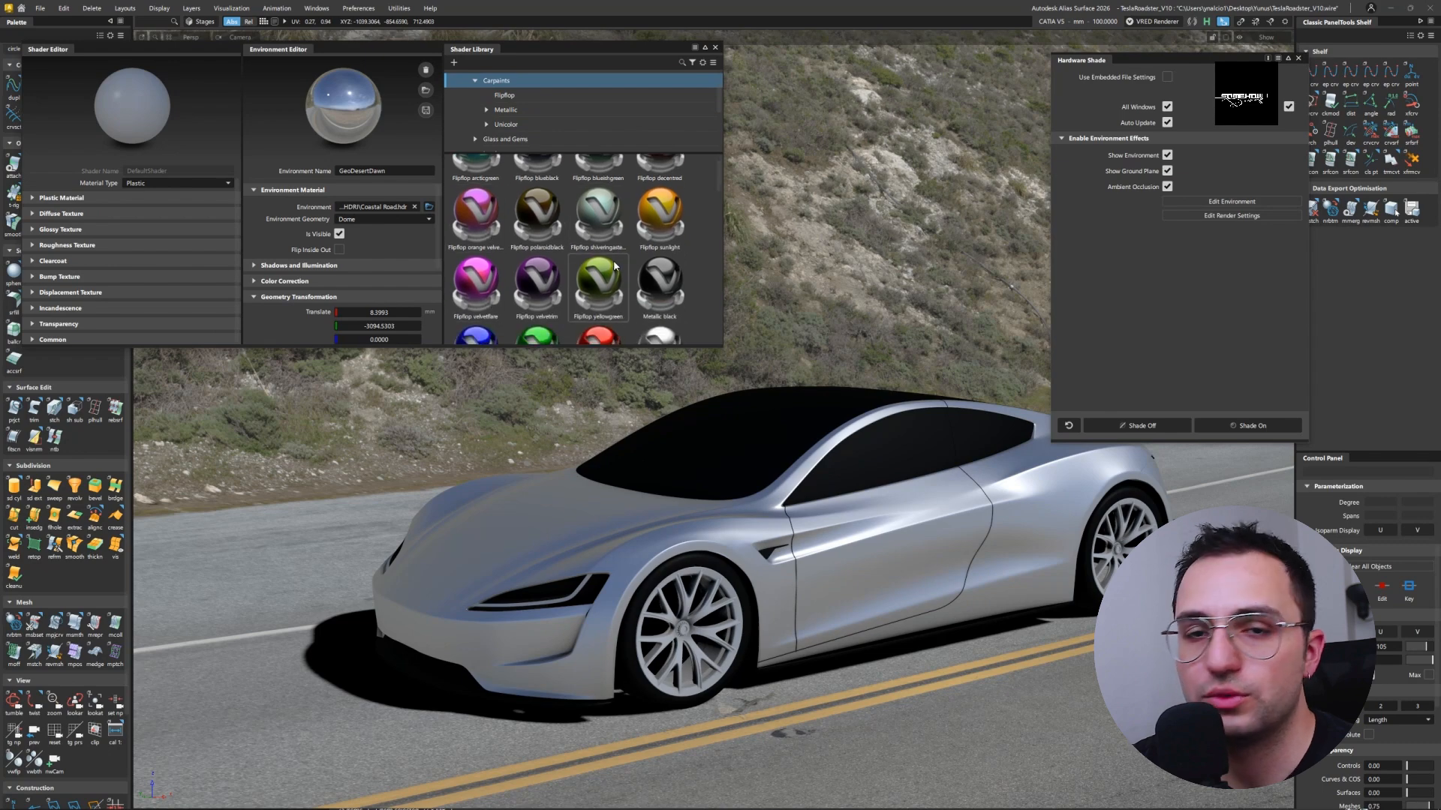
{"action": "scroll", "scroll_direction": "down", "scroll_amount": 3}
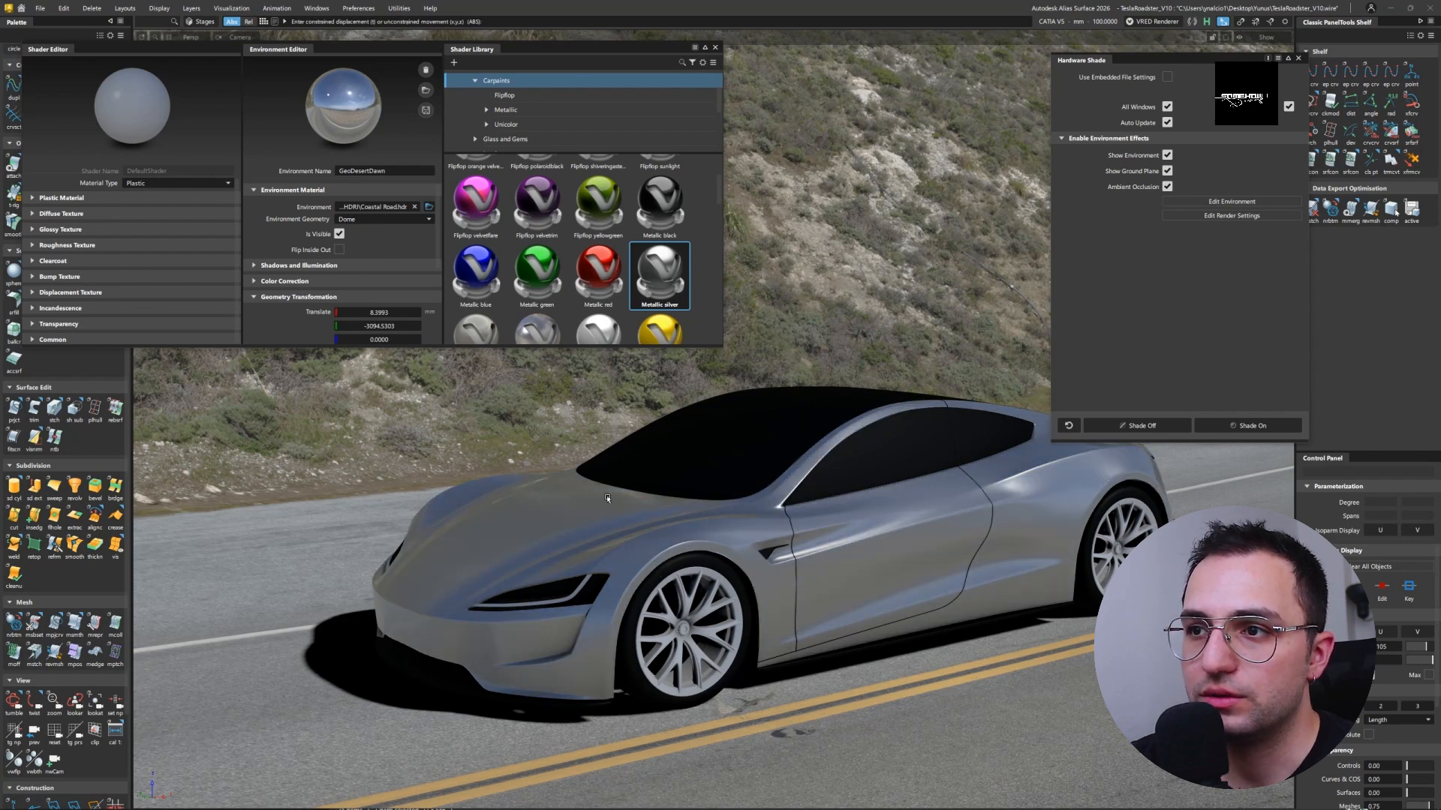
{"action": "mouse_move", "coordinate": [606, 276]}
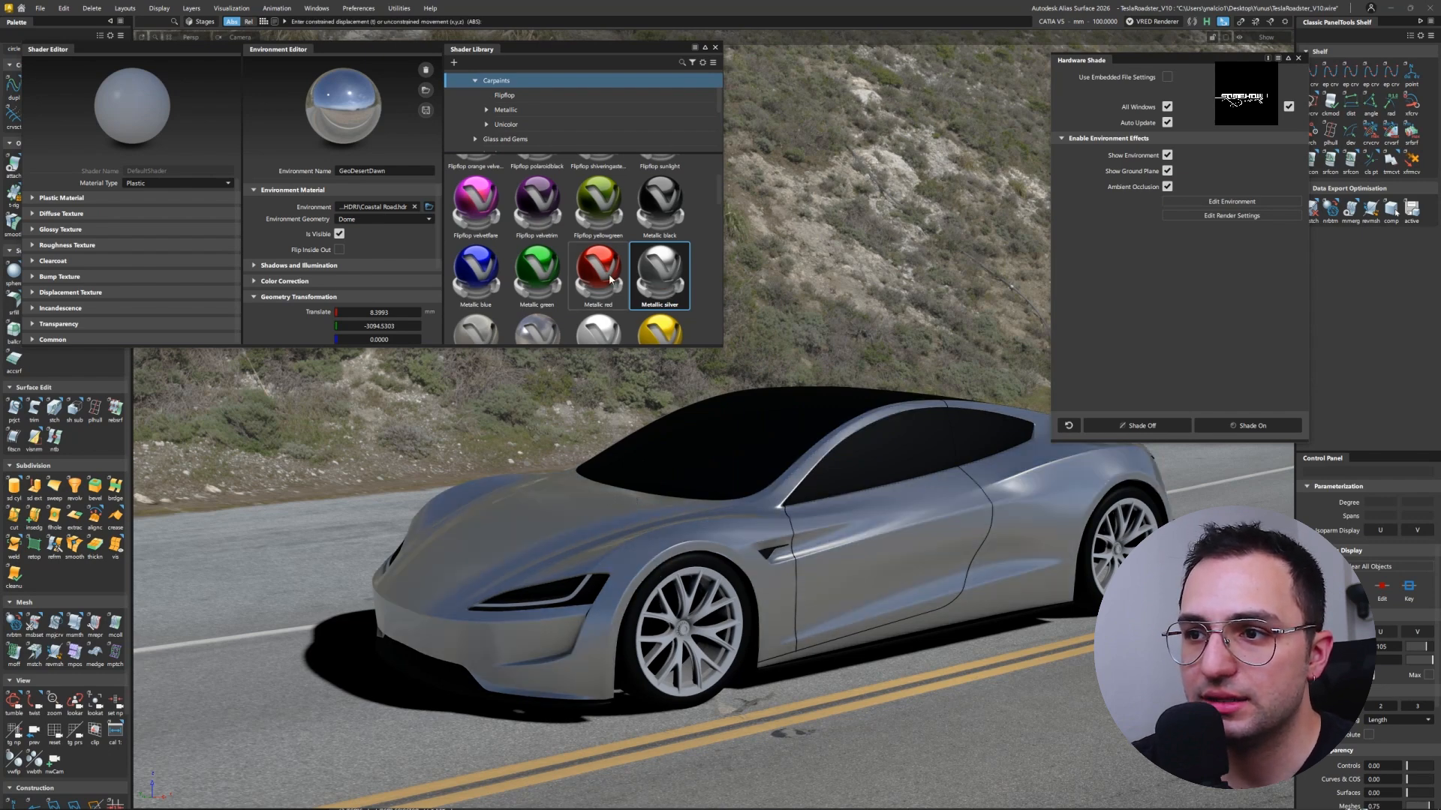
{"action": "double_click", "coordinate": [598, 272]}
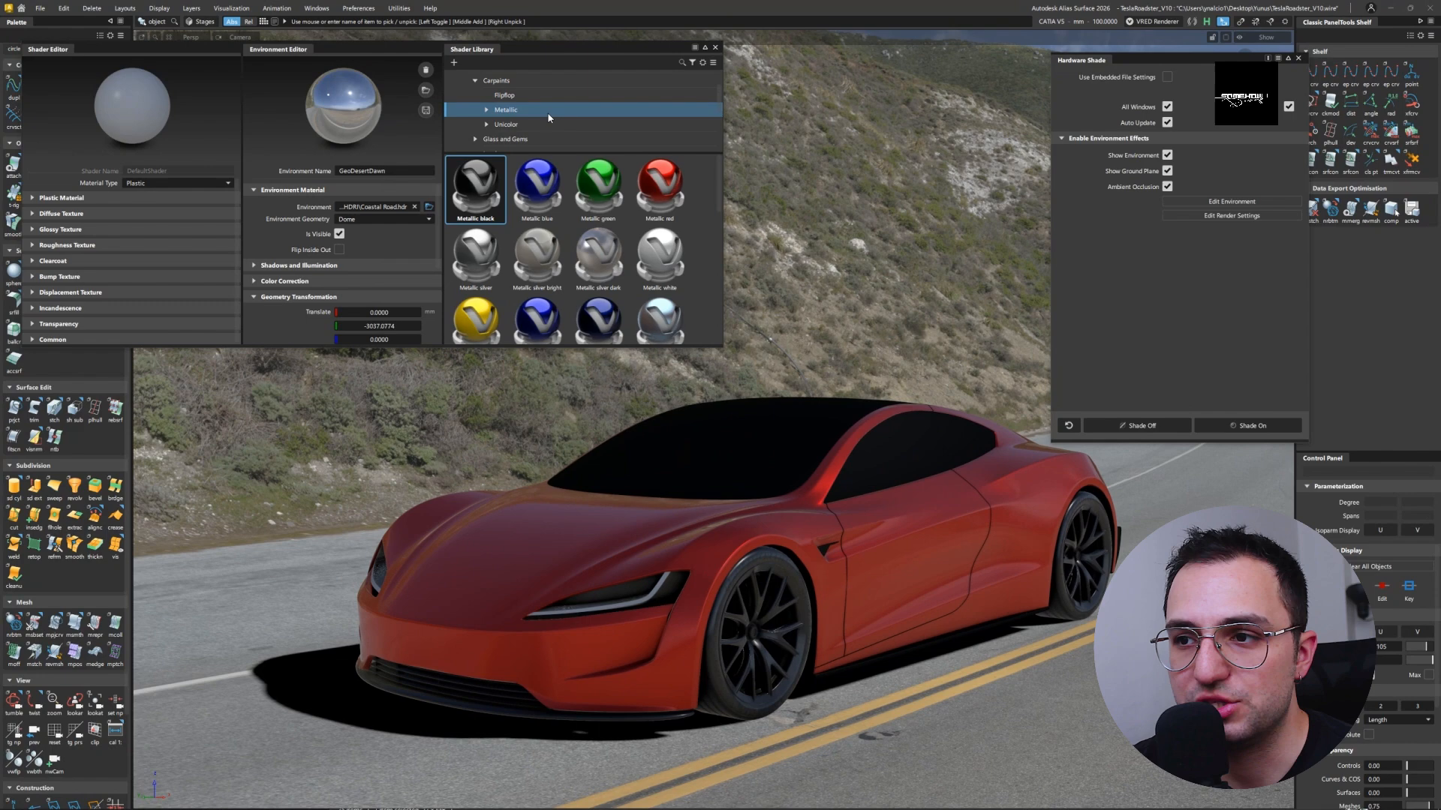
{"action": "mouse_move", "coordinate": [512, 123]}
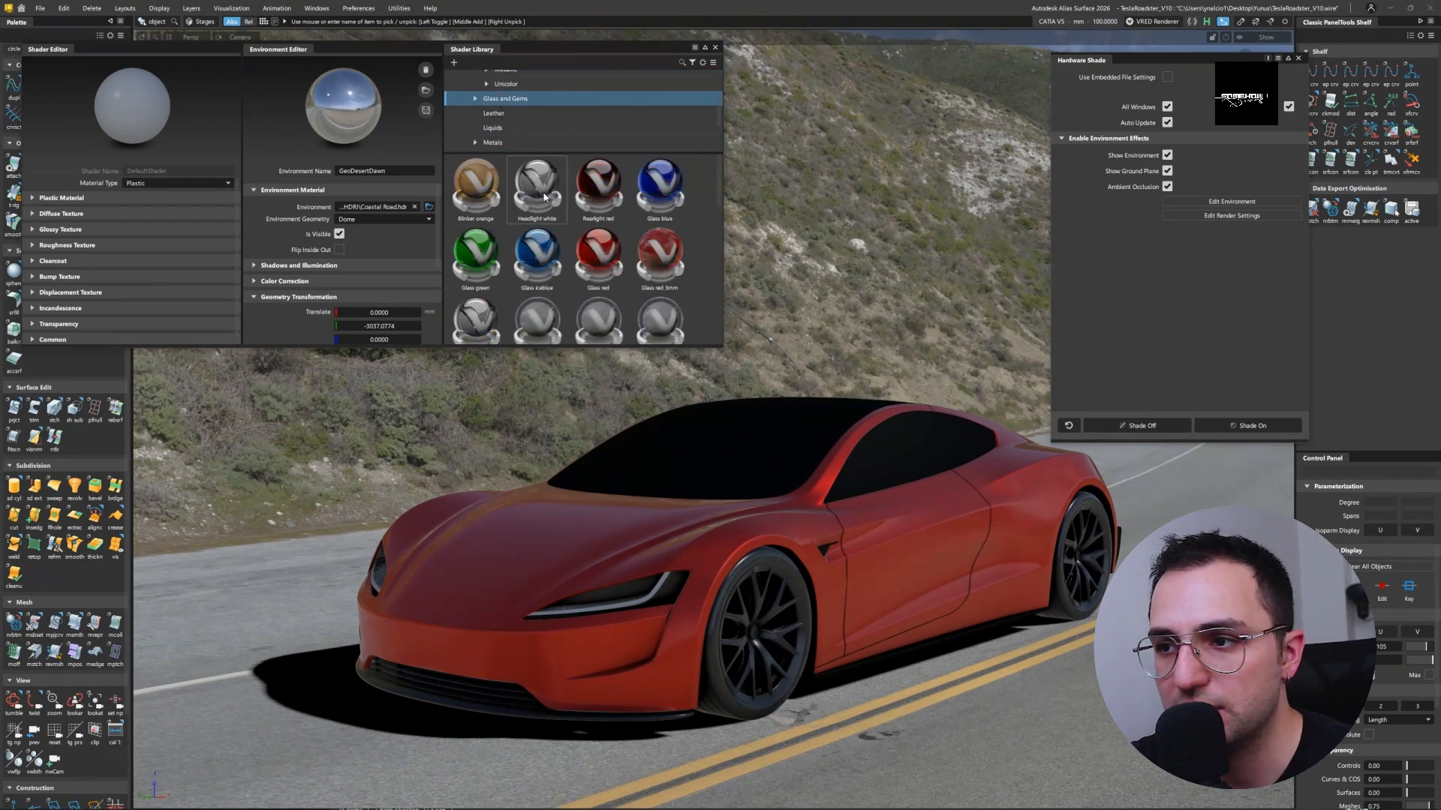
- Pick the clear headlight glass material, then return to the metallic car paint collection
{"action": "left_click", "coordinate": [537, 183]}
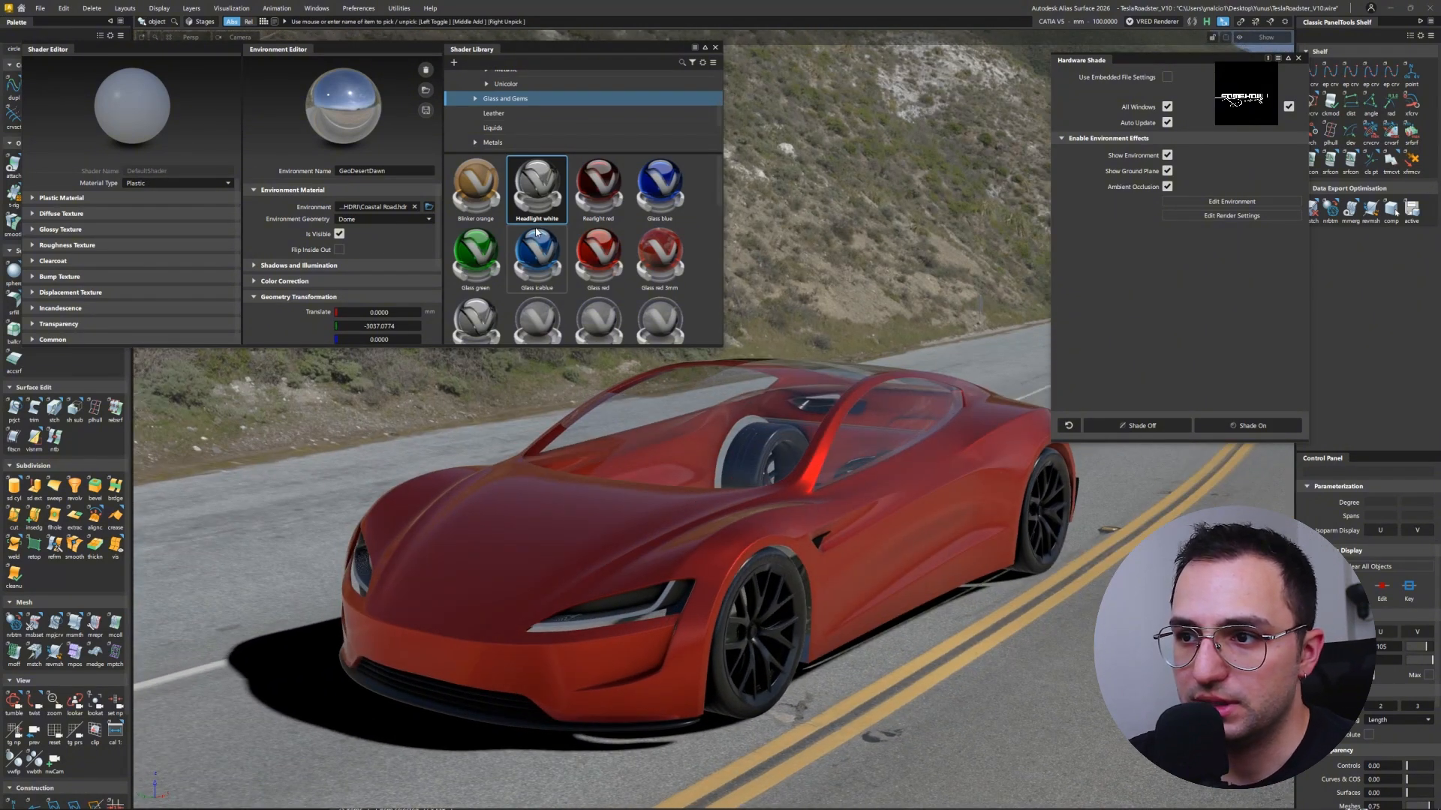
{"action": "mouse_move", "coordinate": [657, 312]}
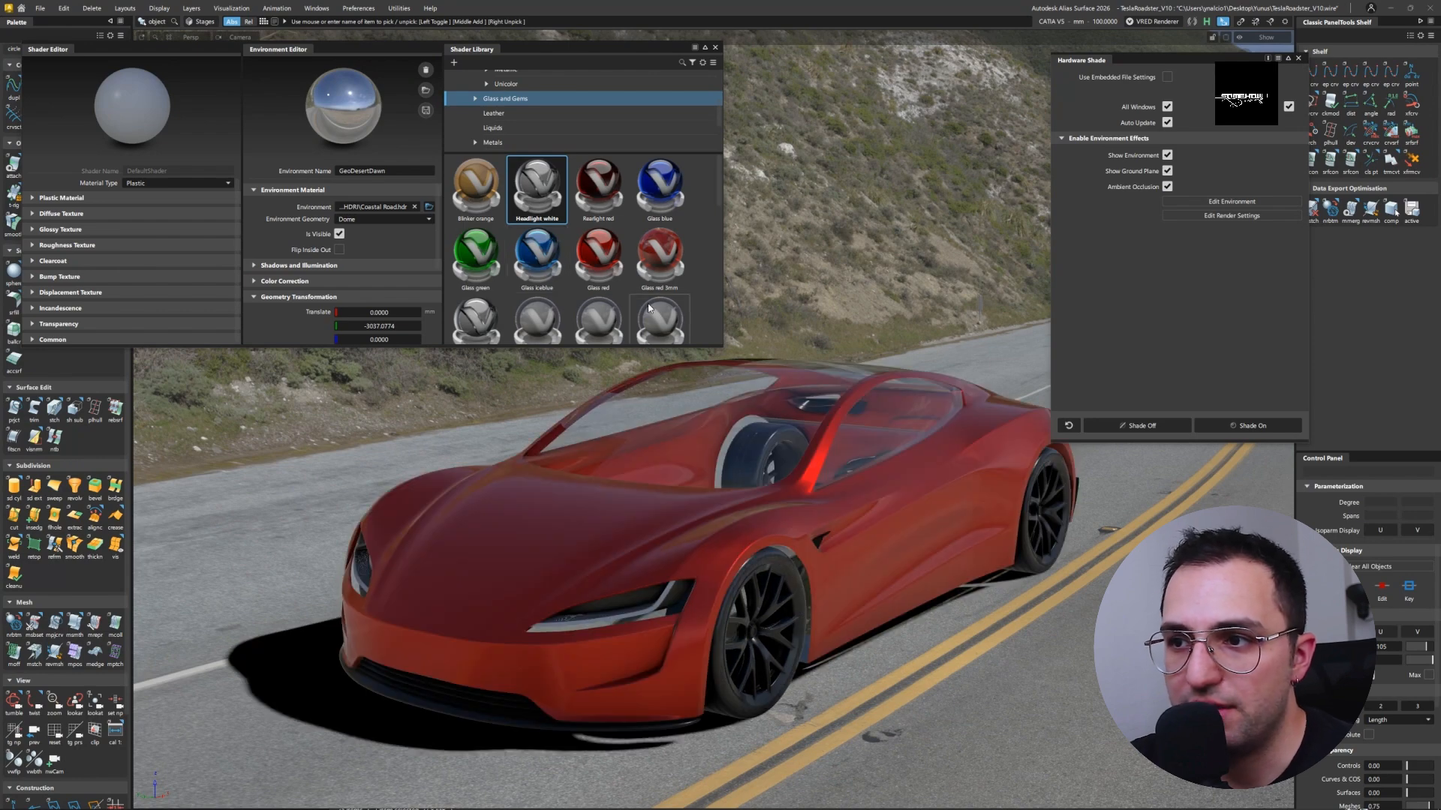
{"action": "scroll", "scroll_direction": "down", "scroll_amount": 3}
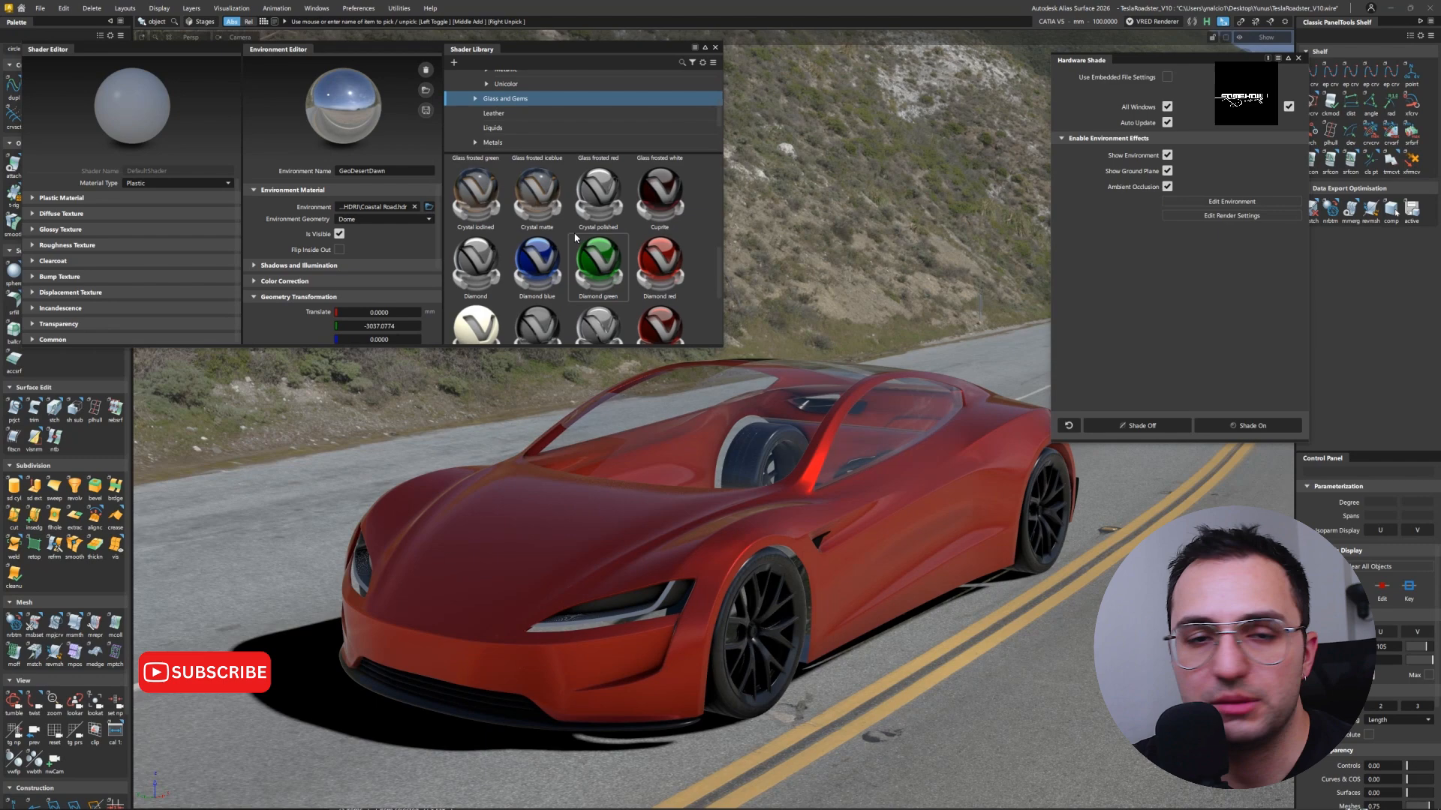
{"action": "left_click", "coordinate": [494, 112]}
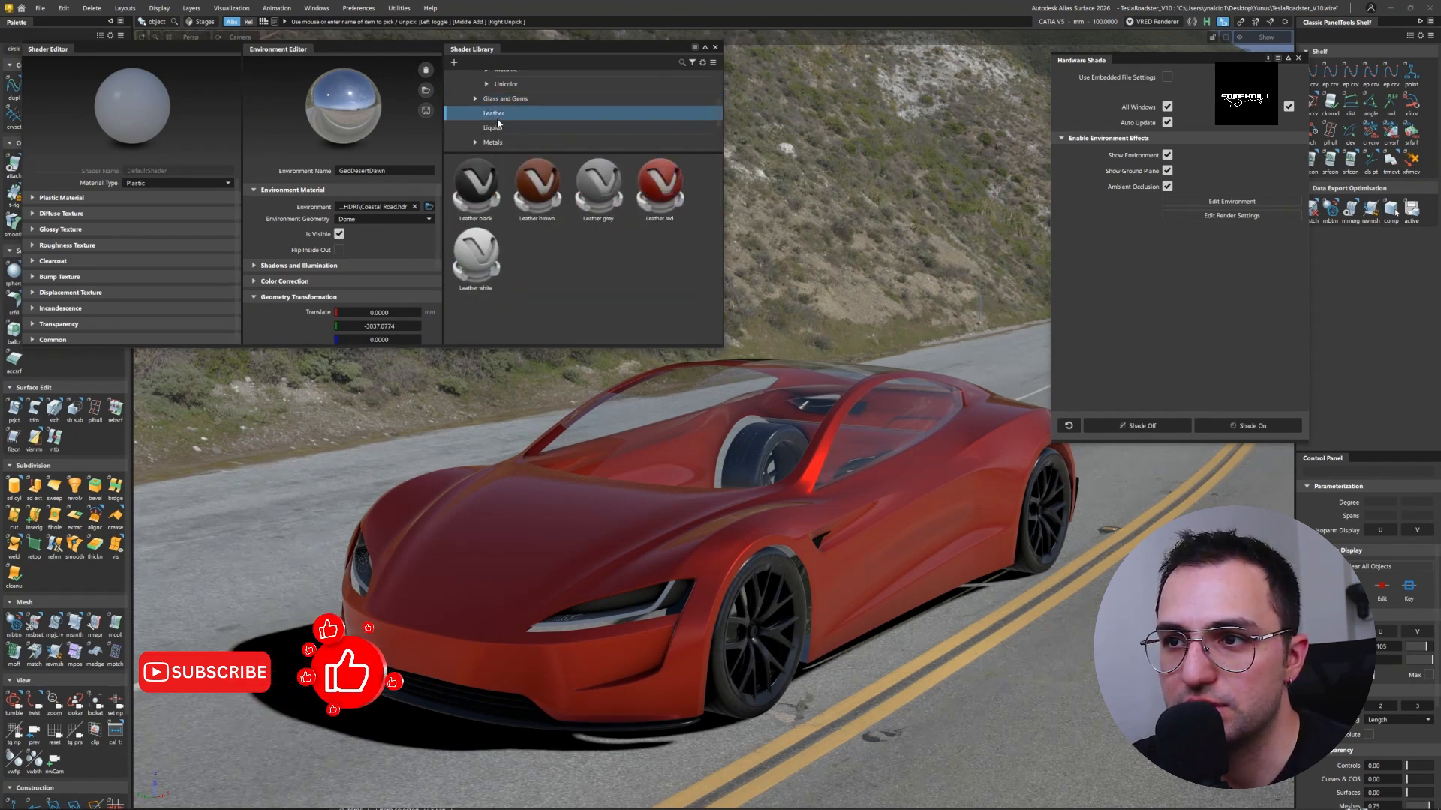
{"action": "scroll", "scroll_direction": "up", "scroll_amount": 3}
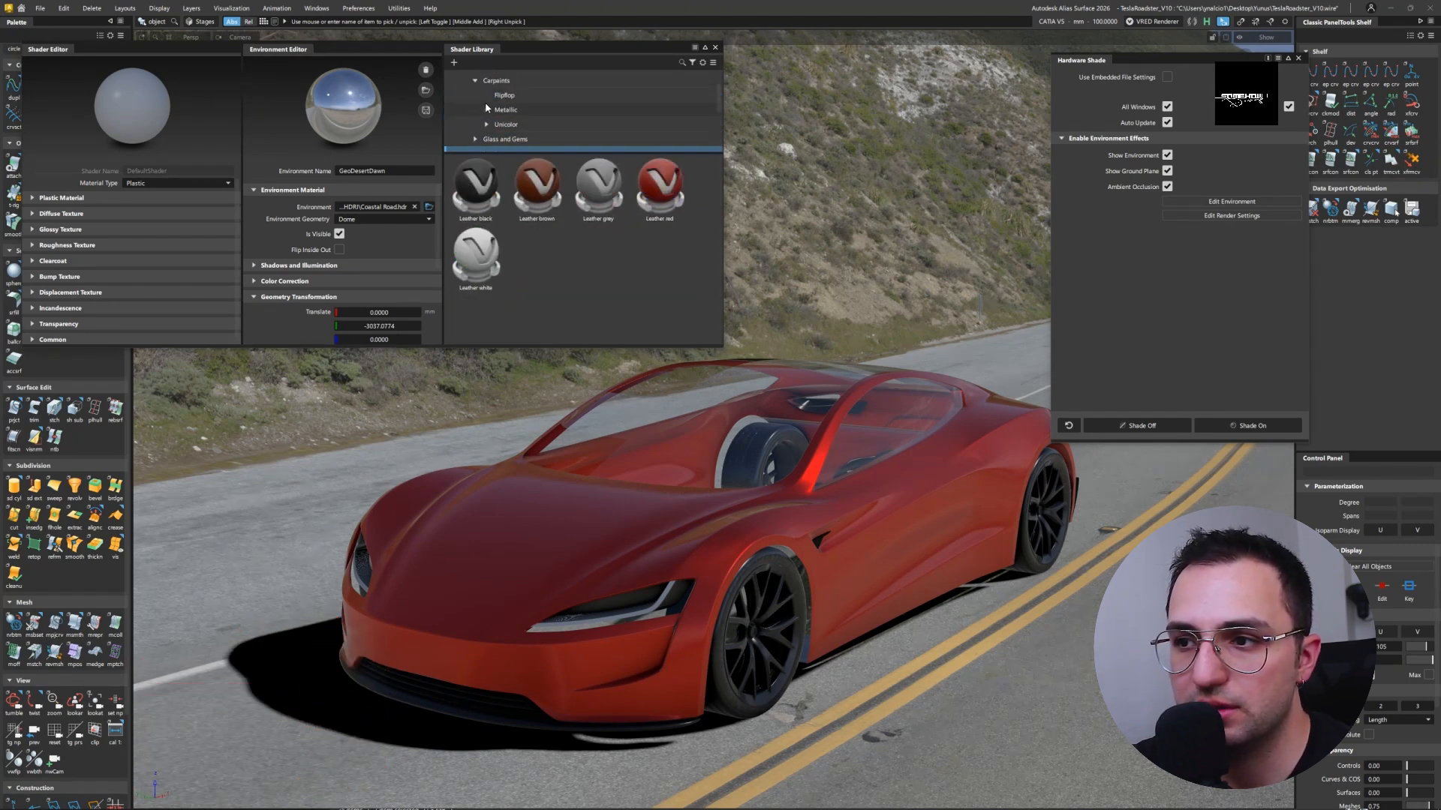
{"action": "left_click", "coordinate": [506, 109]}
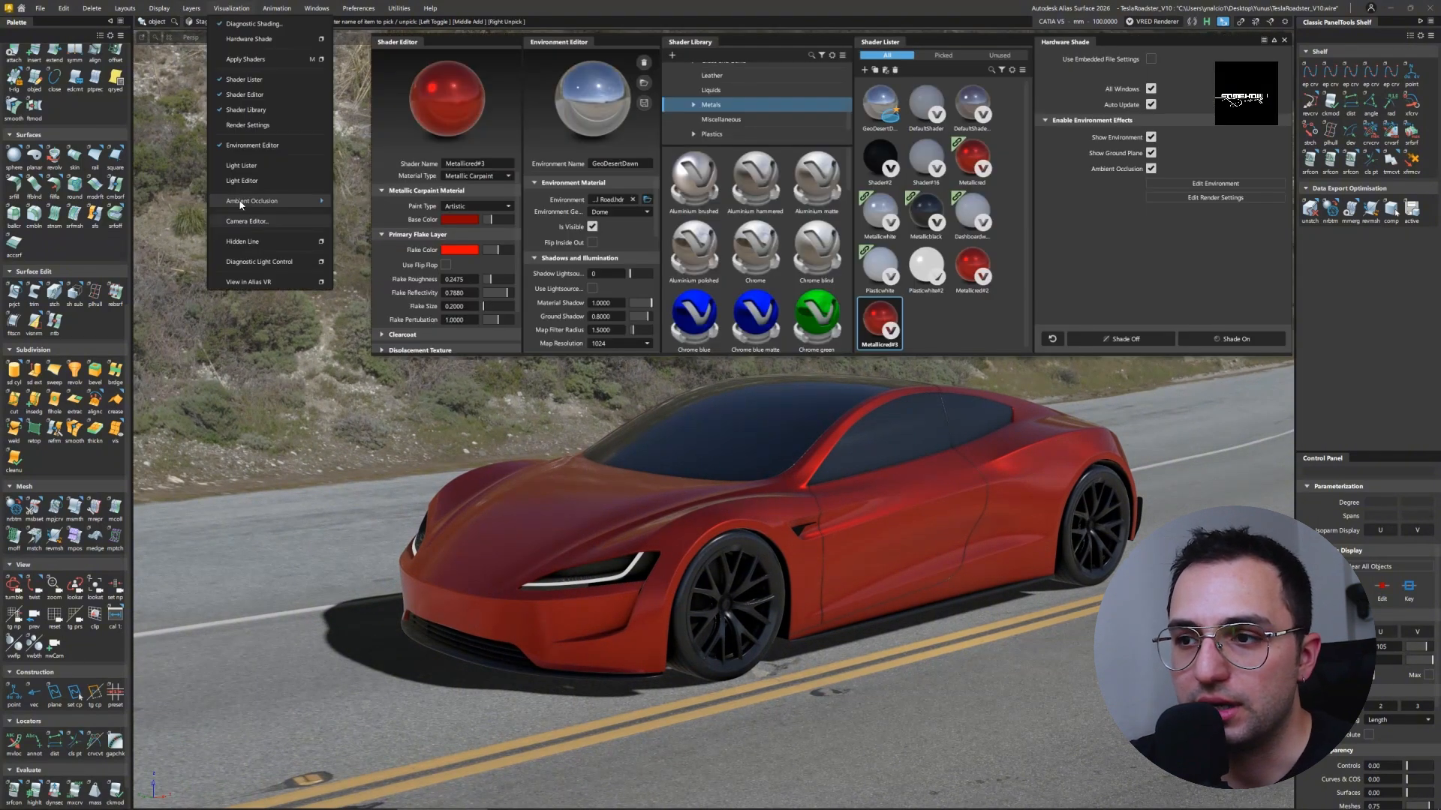
- Create a new camera, Camera#2, from the Camera Editor's camera list
{"action": "left_click", "coordinate": [246, 220]}
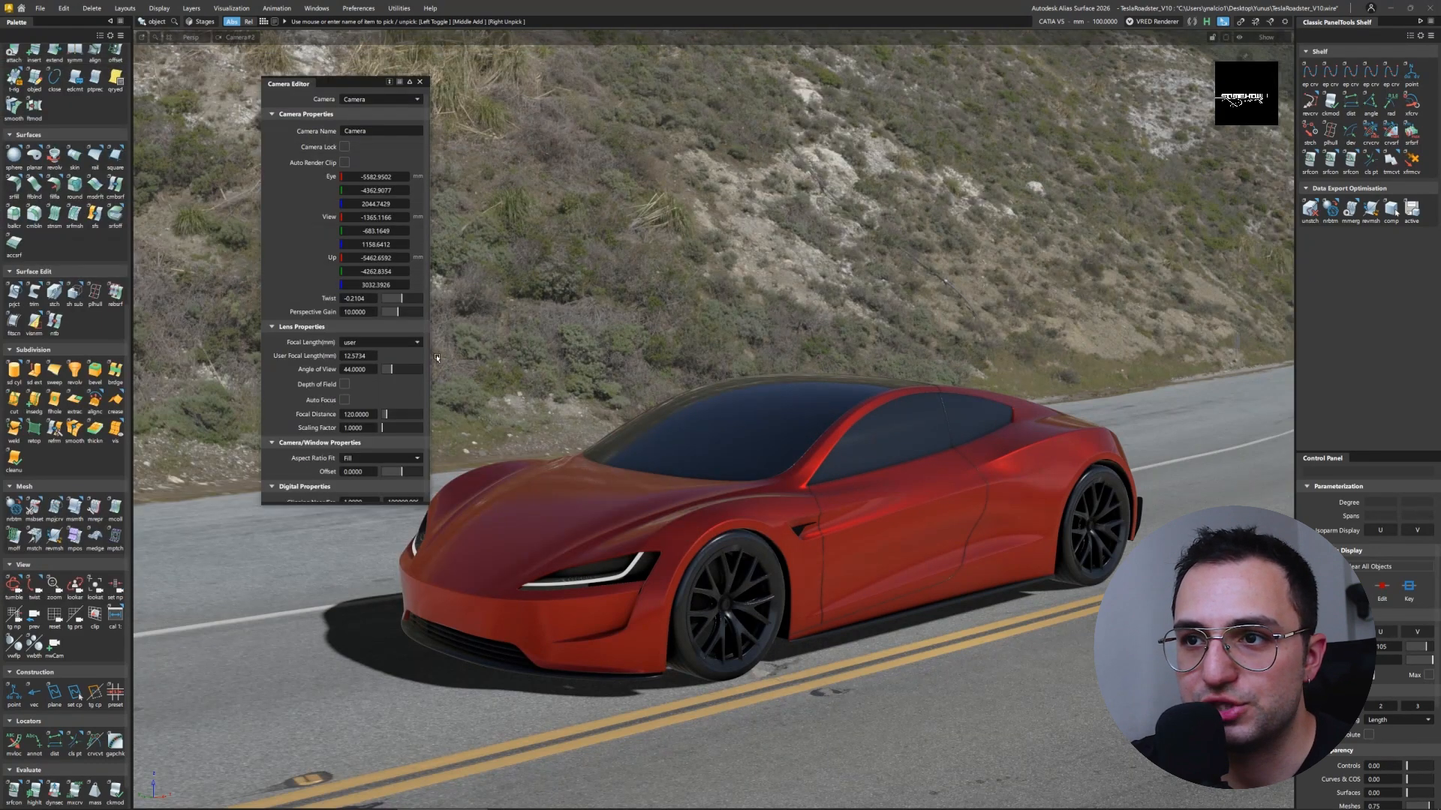
{"action": "left_click", "coordinate": [380, 99]}
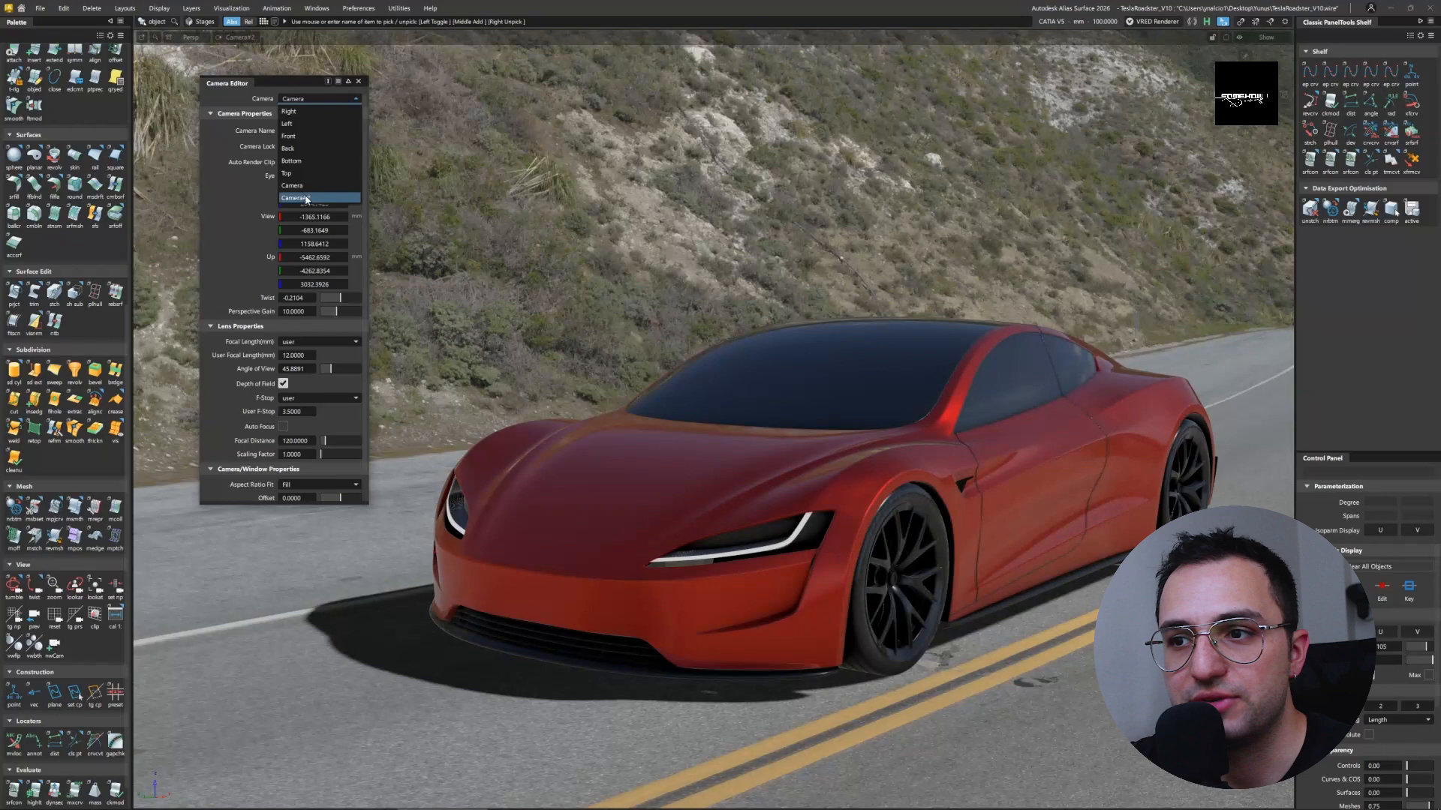
{"action": "left_click", "coordinate": [294, 198]}
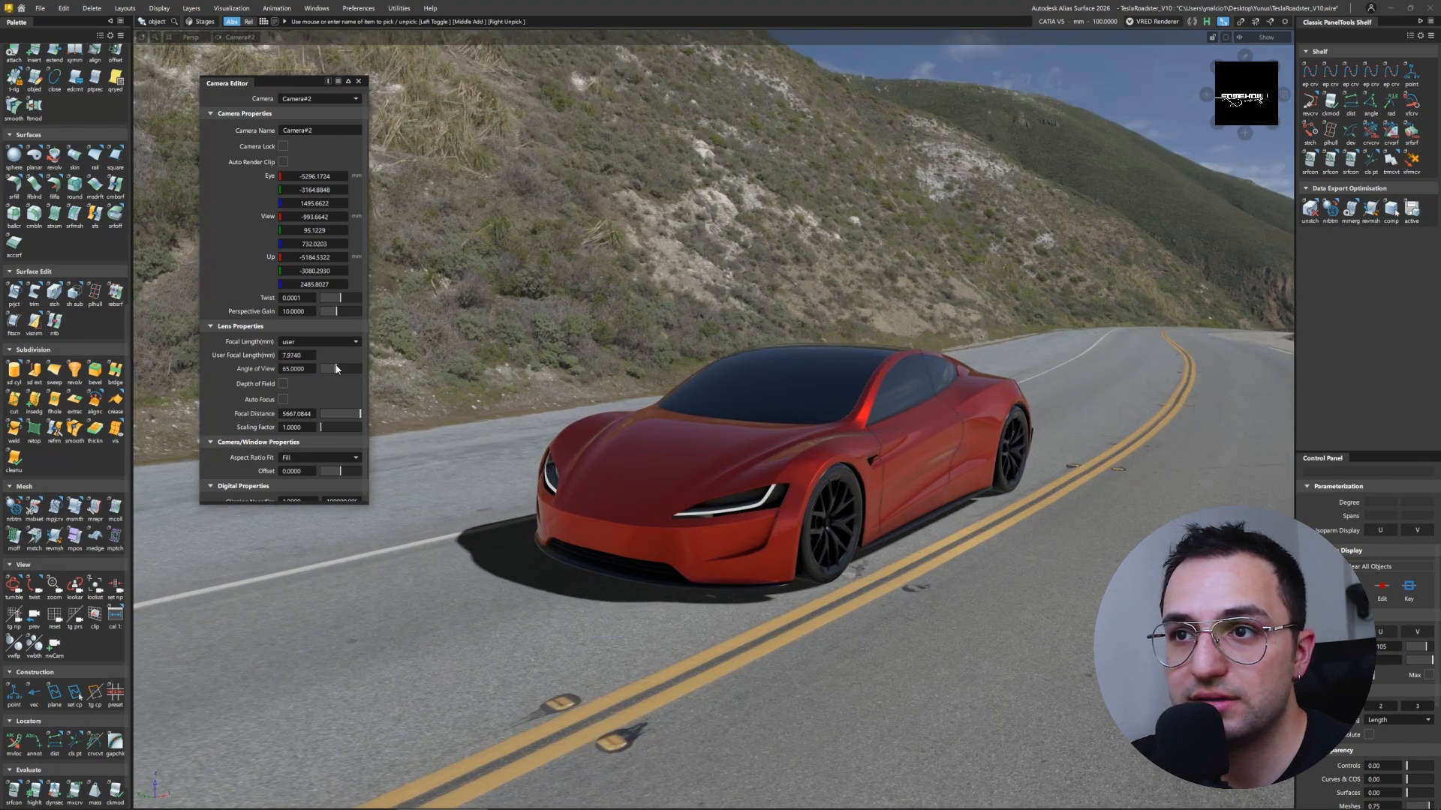
- Enable depth of field on Camera#2 and set its focal distance to 1800
{"action": "left_click", "coordinate": [283, 383]}
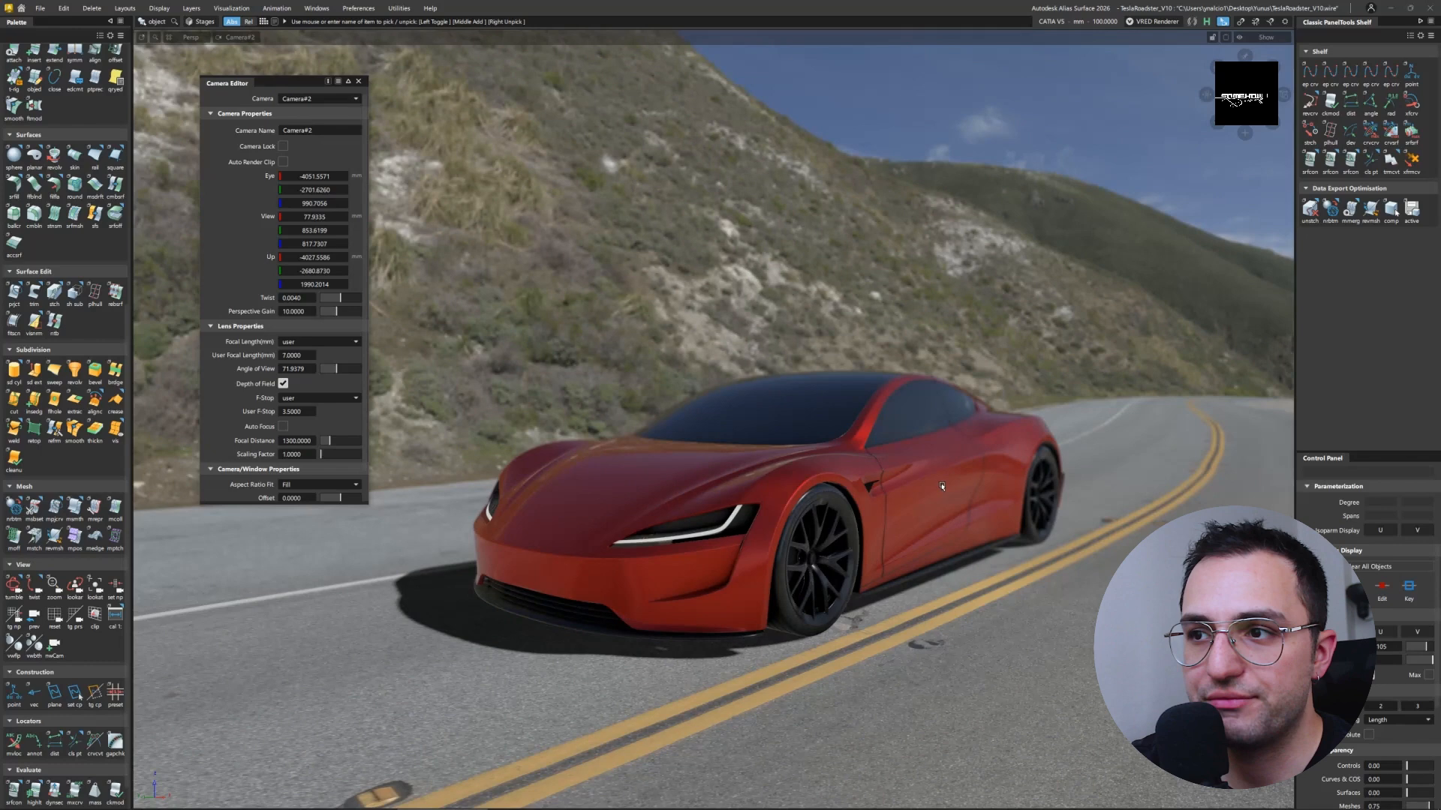
{"action": "triple_click", "coordinate": [301, 411]}
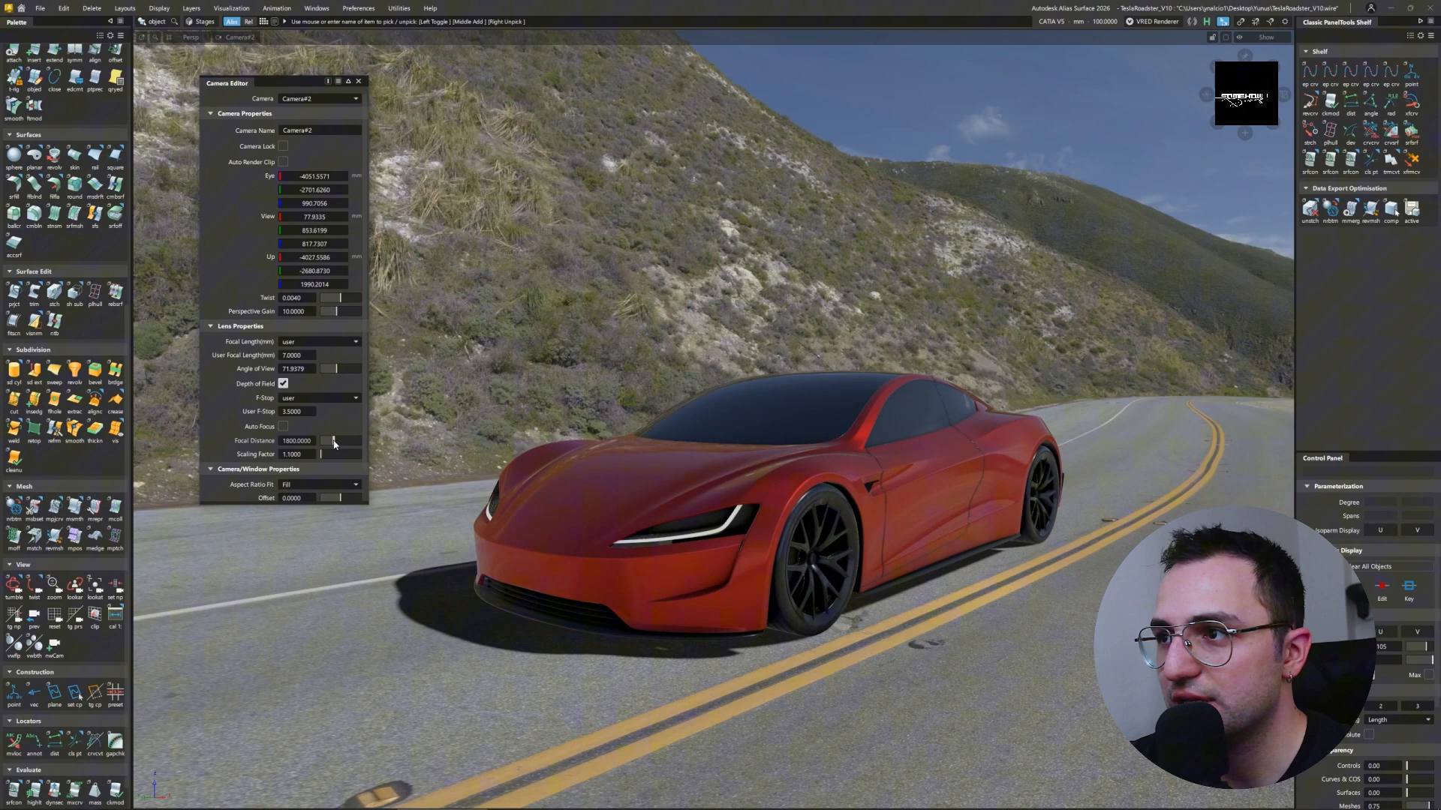
{"action": "left_click", "coordinate": [322, 439]}
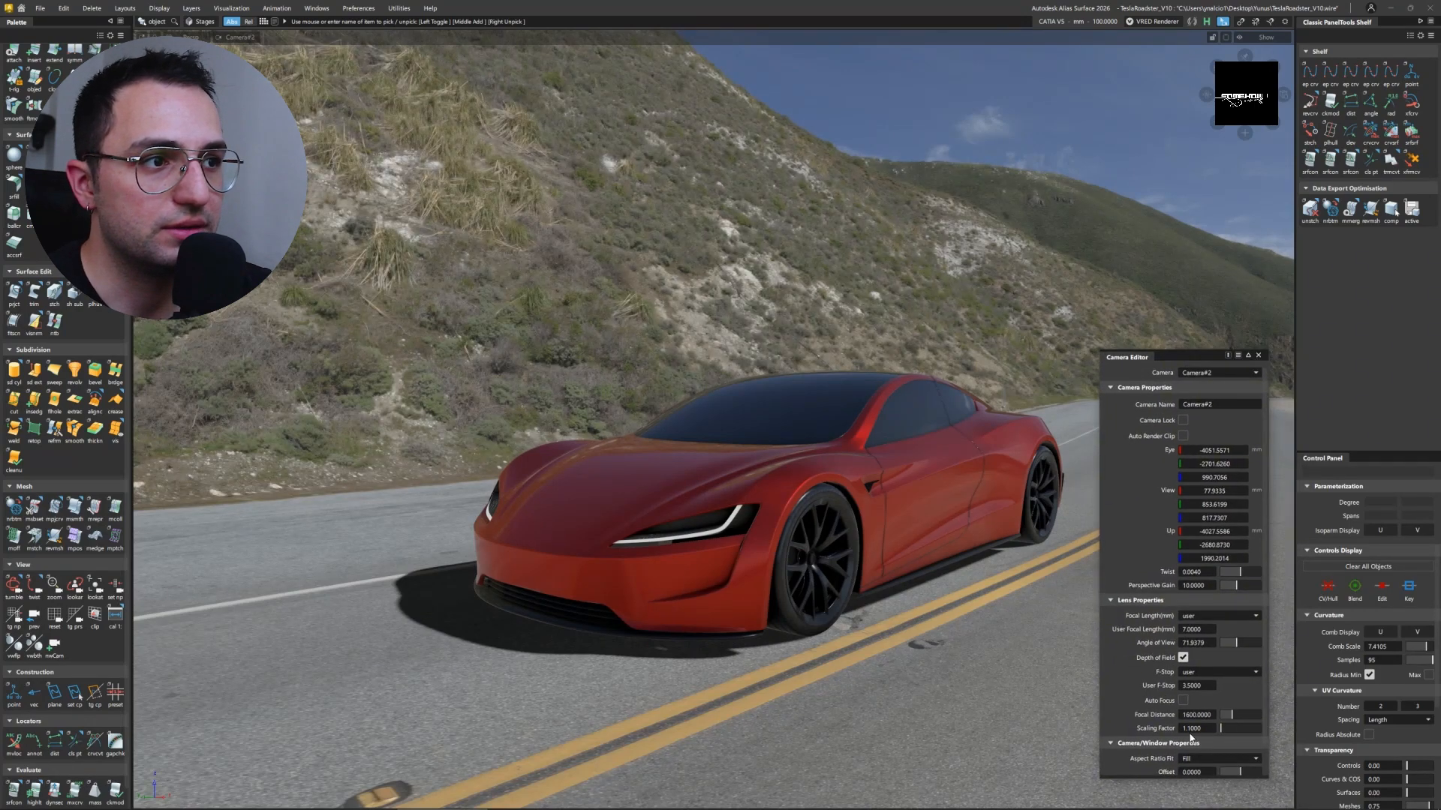
- Set the focal distance to 1250 and a custom f-stop of 1
{"action": "triple_click", "coordinate": [1197, 715]}
{"action": "type", "text": "1555.0000"}
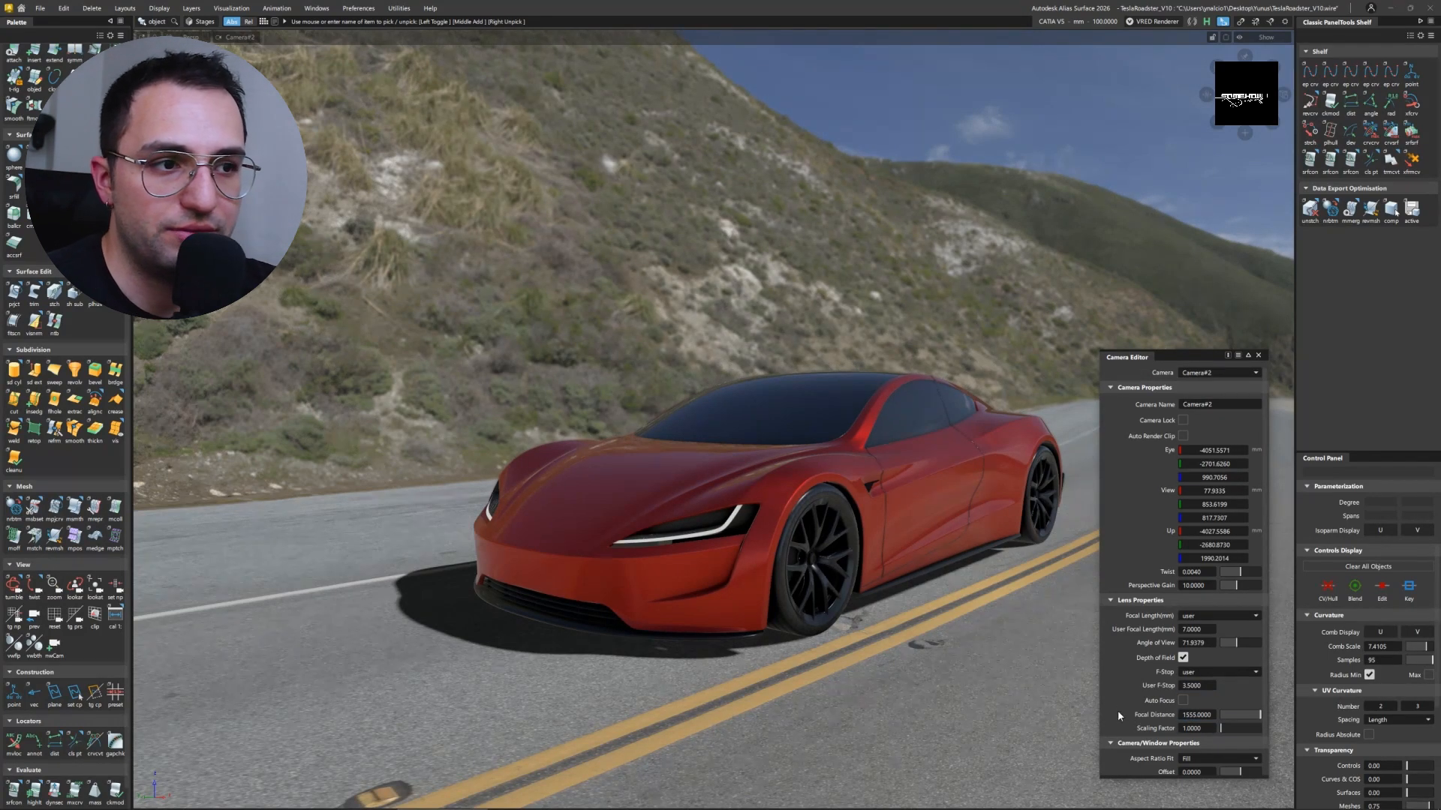
{"action": "triple_click", "coordinate": [1196, 714]}
{"action": "type", "text": "1250.0000"}
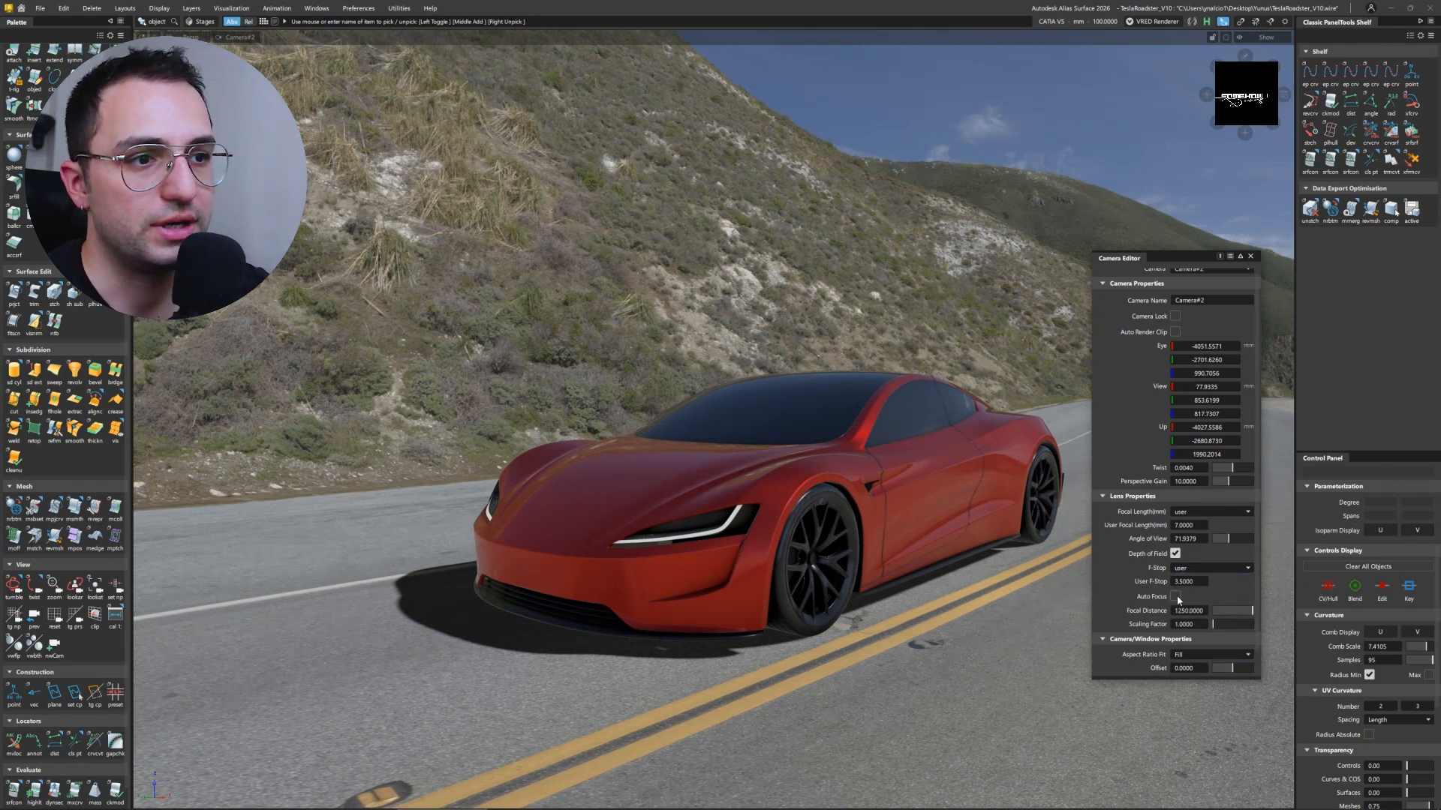
{"action": "left_click", "coordinate": [1246, 567]}
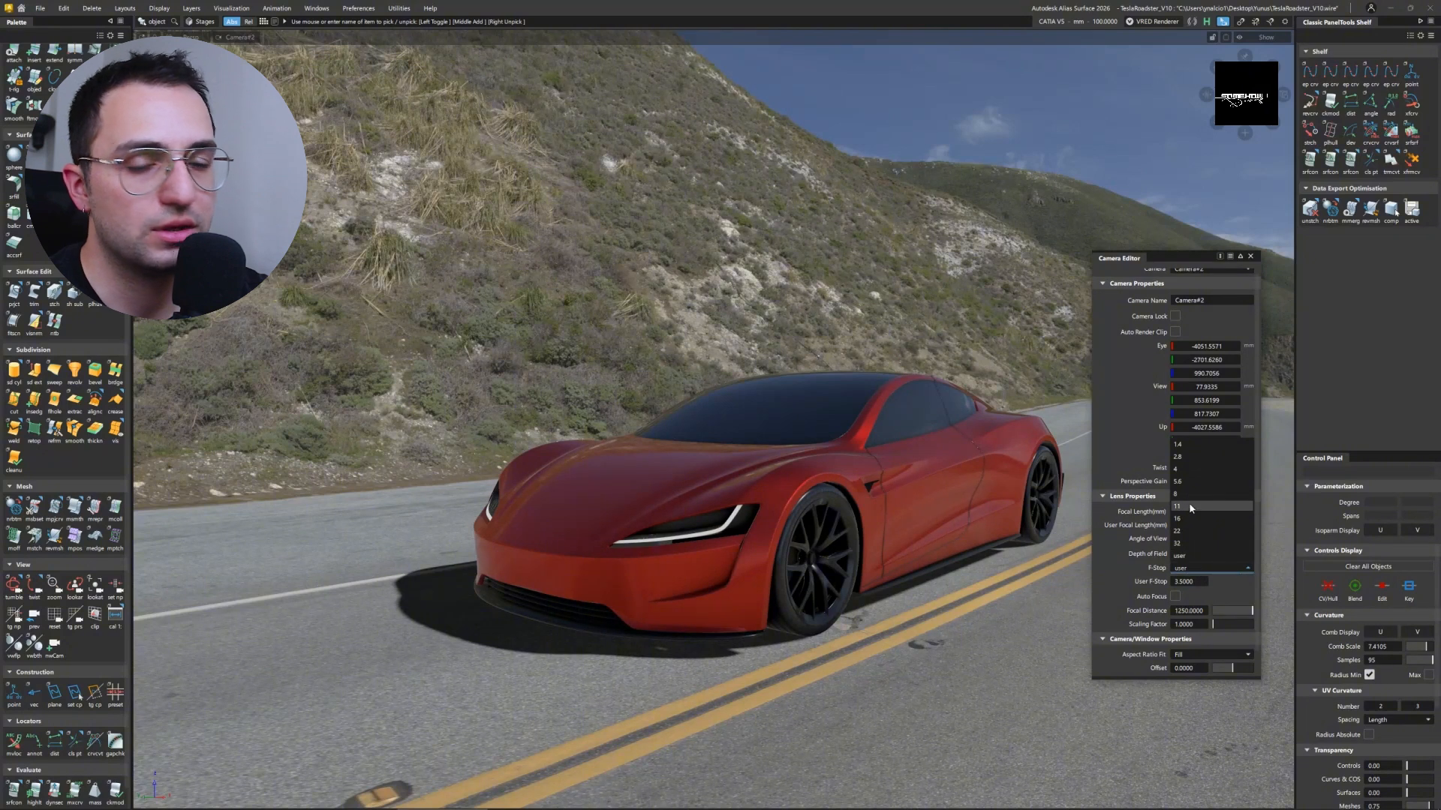
{"action": "left_click", "coordinate": [1179, 506]}
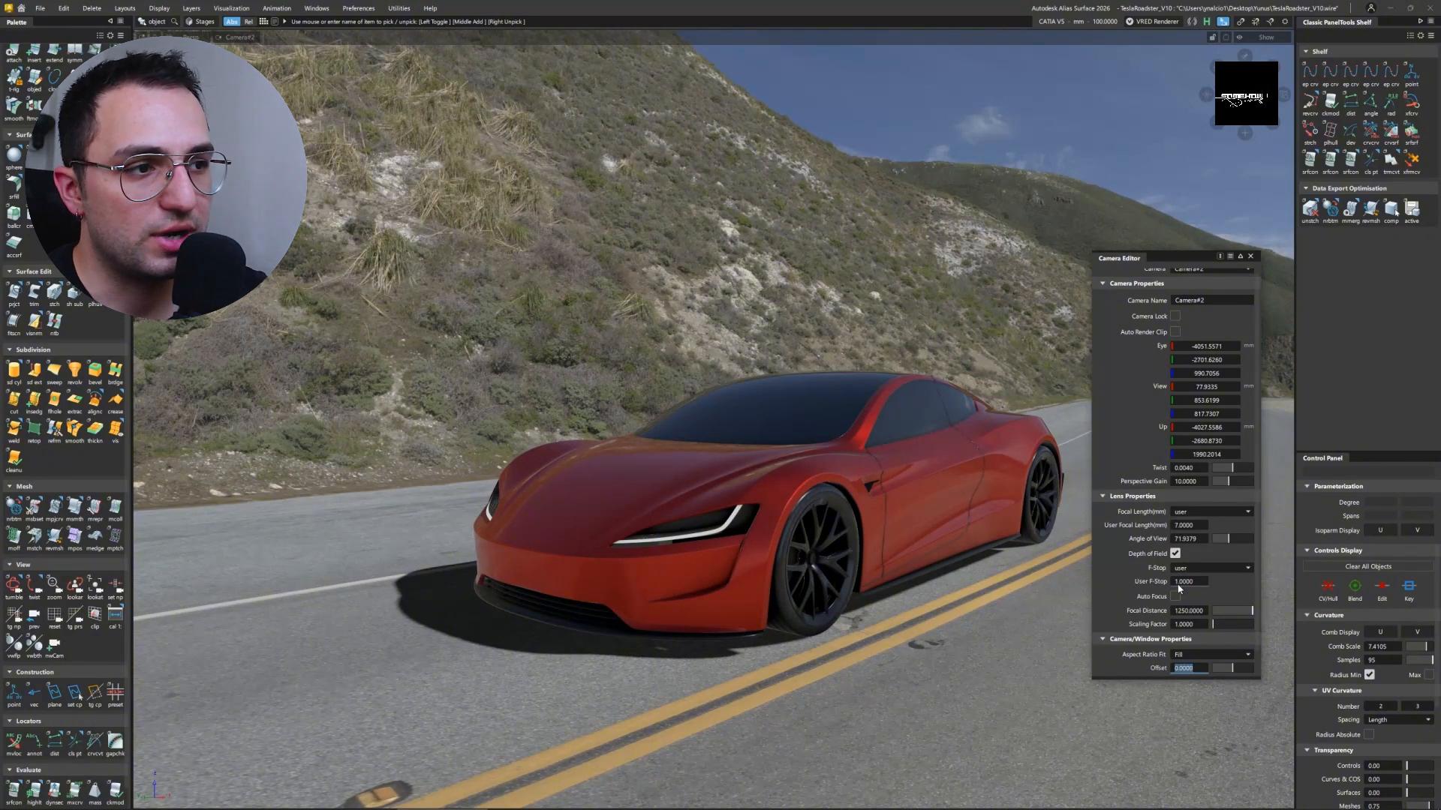
- Set the camera's Aspect Ratio Fit to Vertical
{"action": "left_click", "coordinate": [1247, 641]}
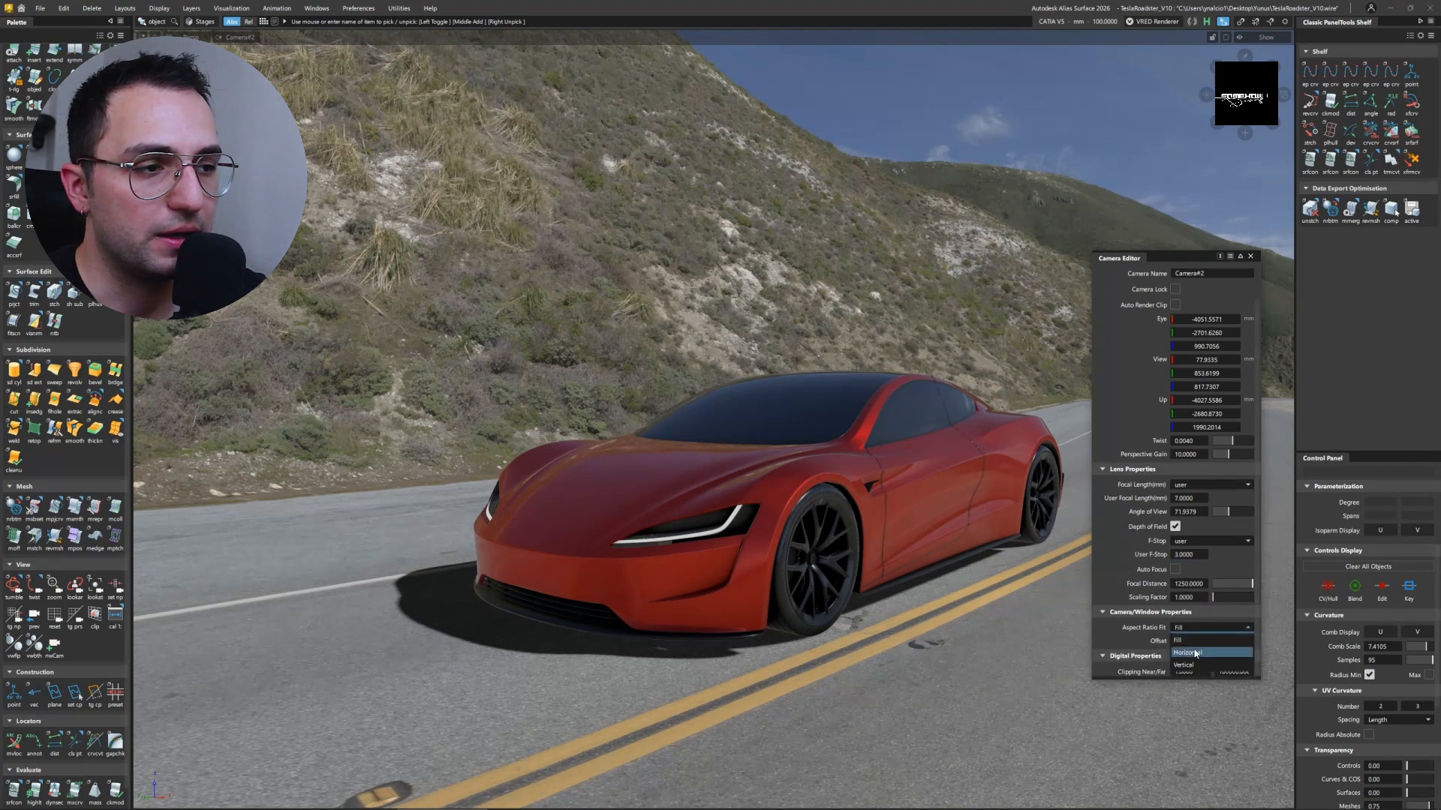
{"action": "left_click", "coordinate": [1211, 652]}
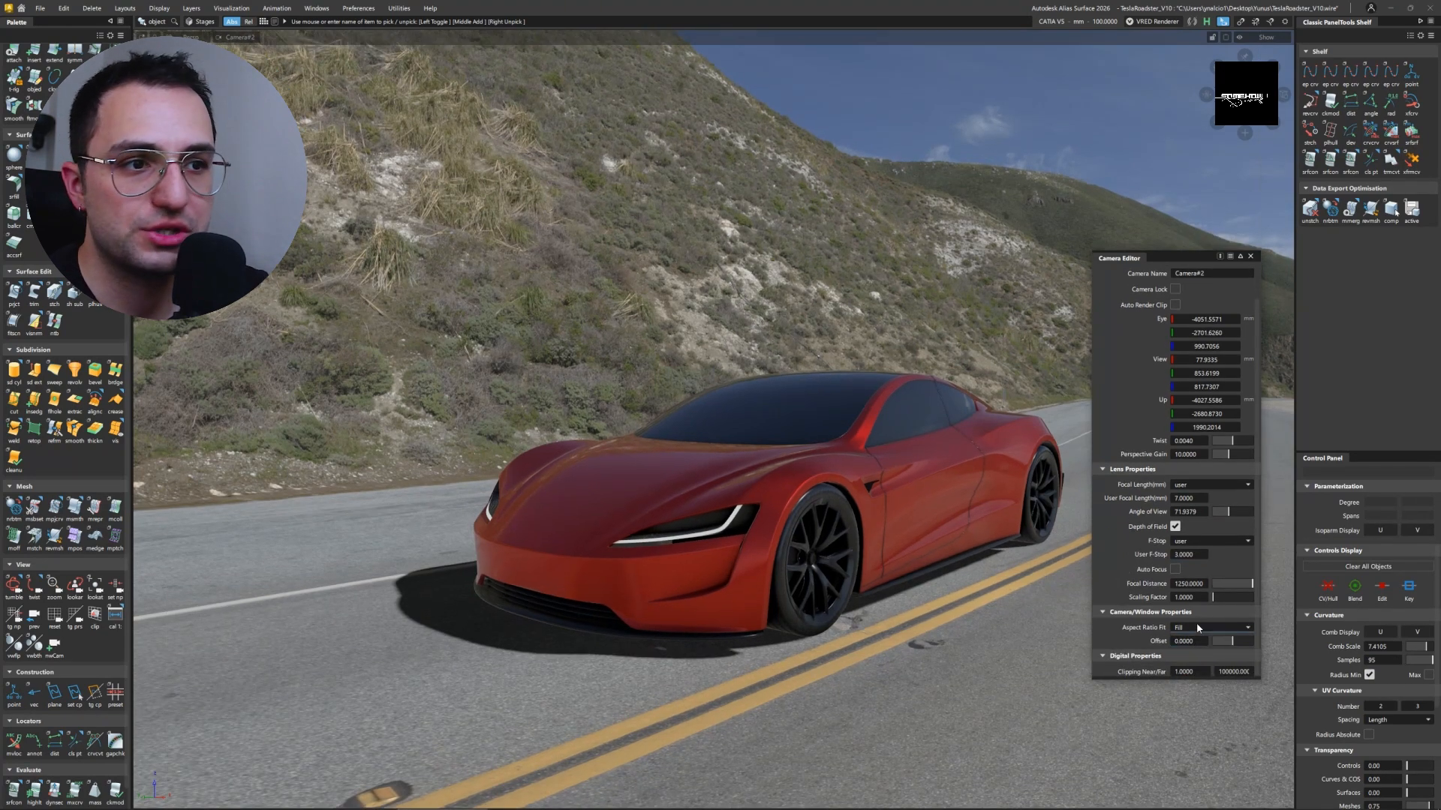
{"action": "left_click", "coordinate": [1213, 627]}
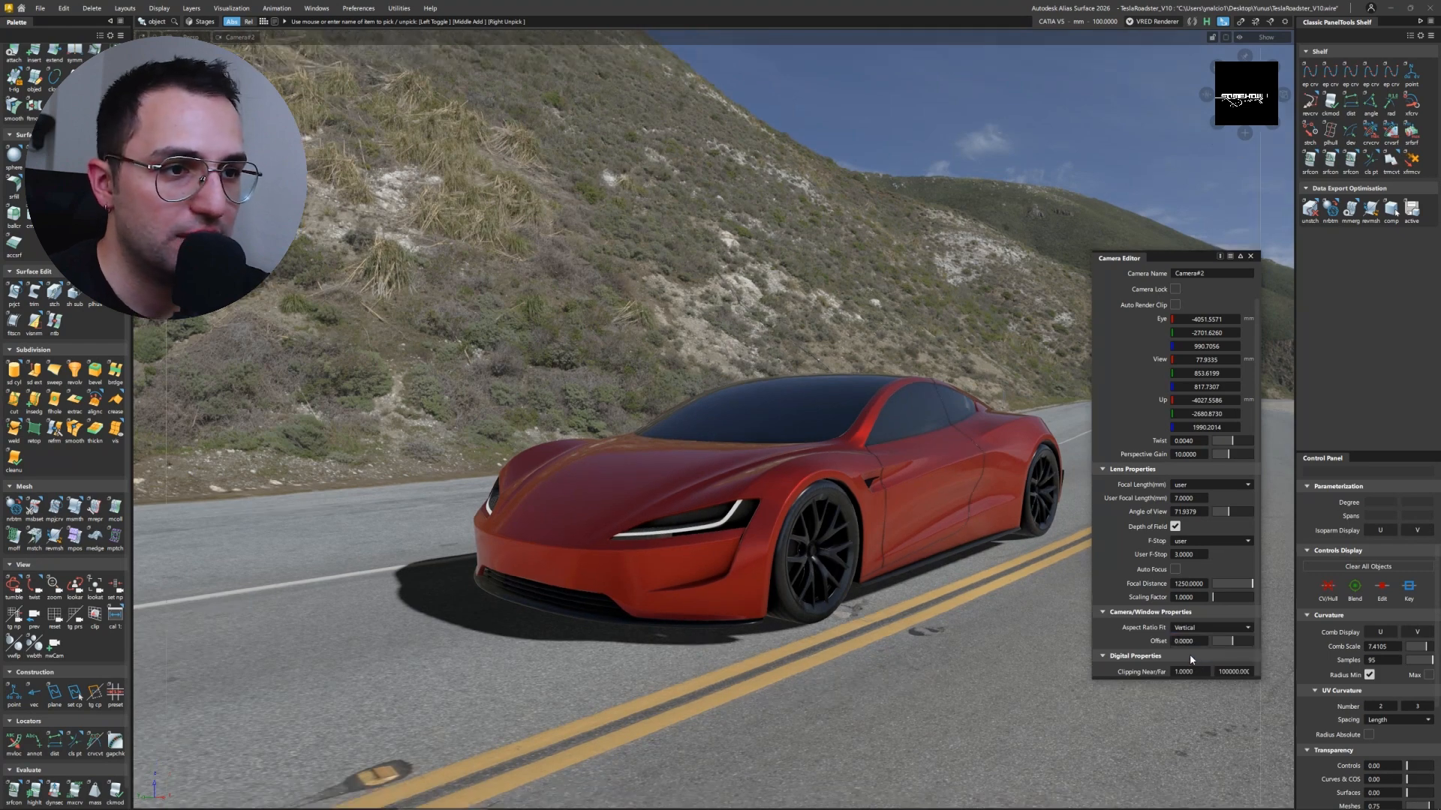
{"action": "left_click", "coordinate": [1213, 627]}
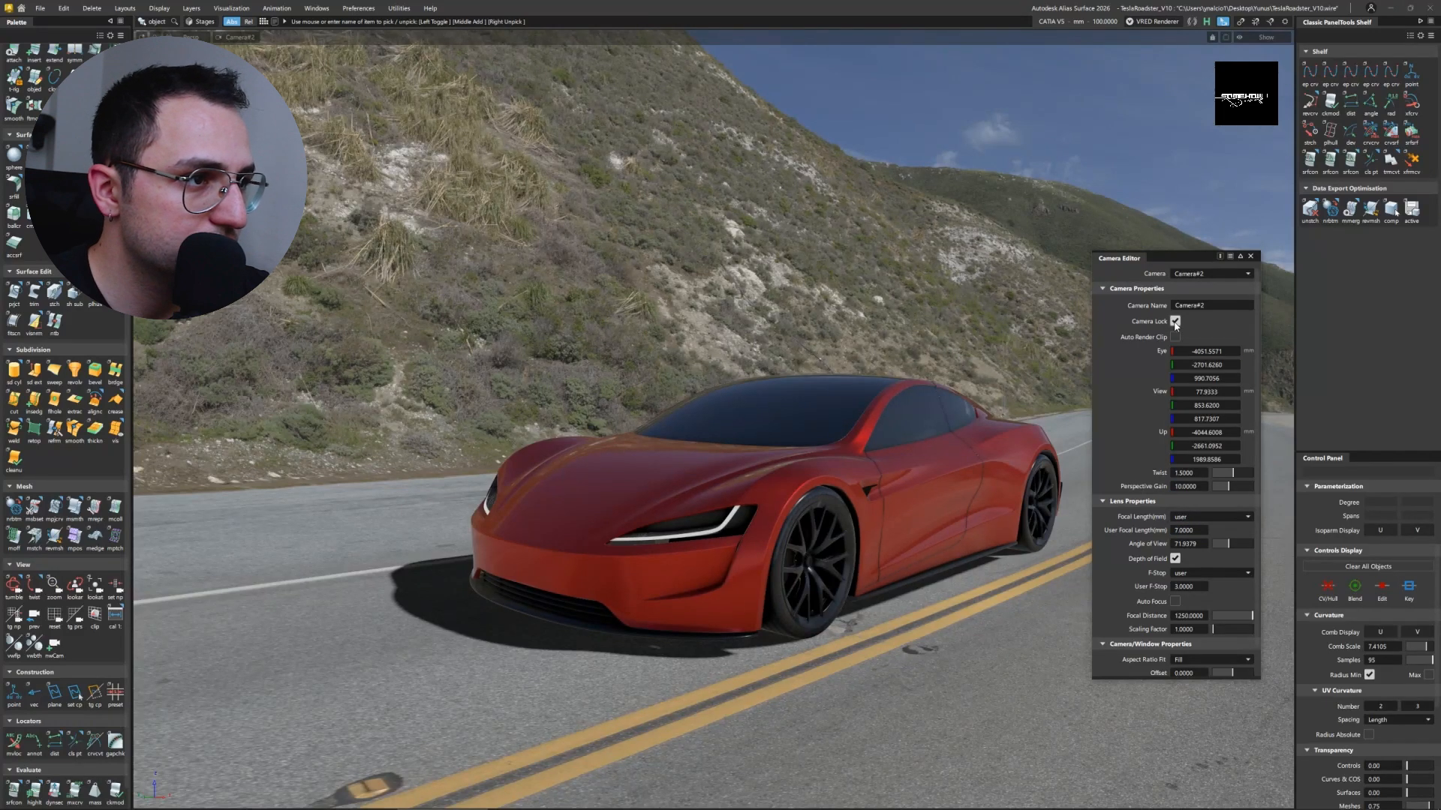
- Lock Camera#2 and turn on Auto Render Clip
{"action": "left_click", "coordinate": [1173, 338]}
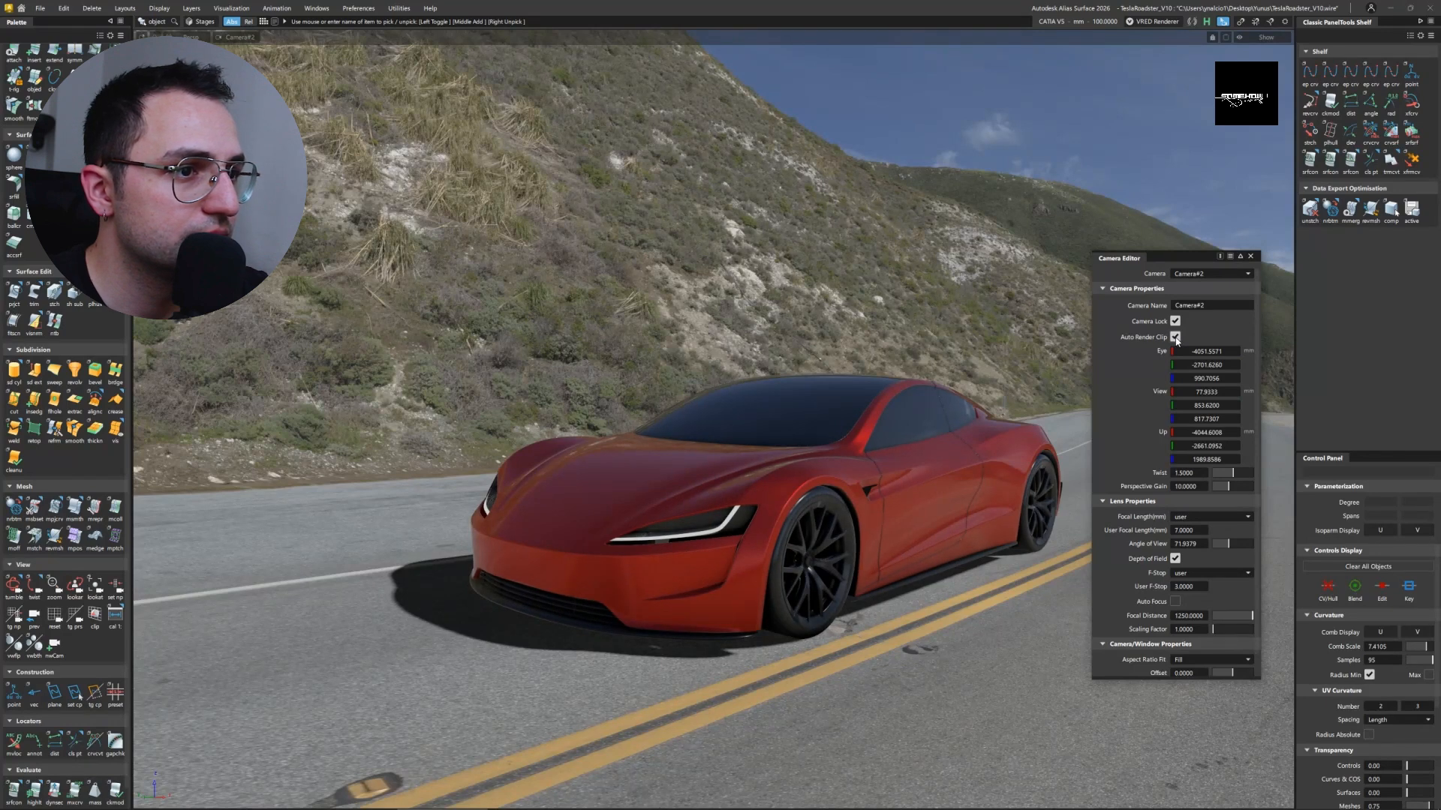
{"action": "left_click", "coordinate": [1173, 337]}
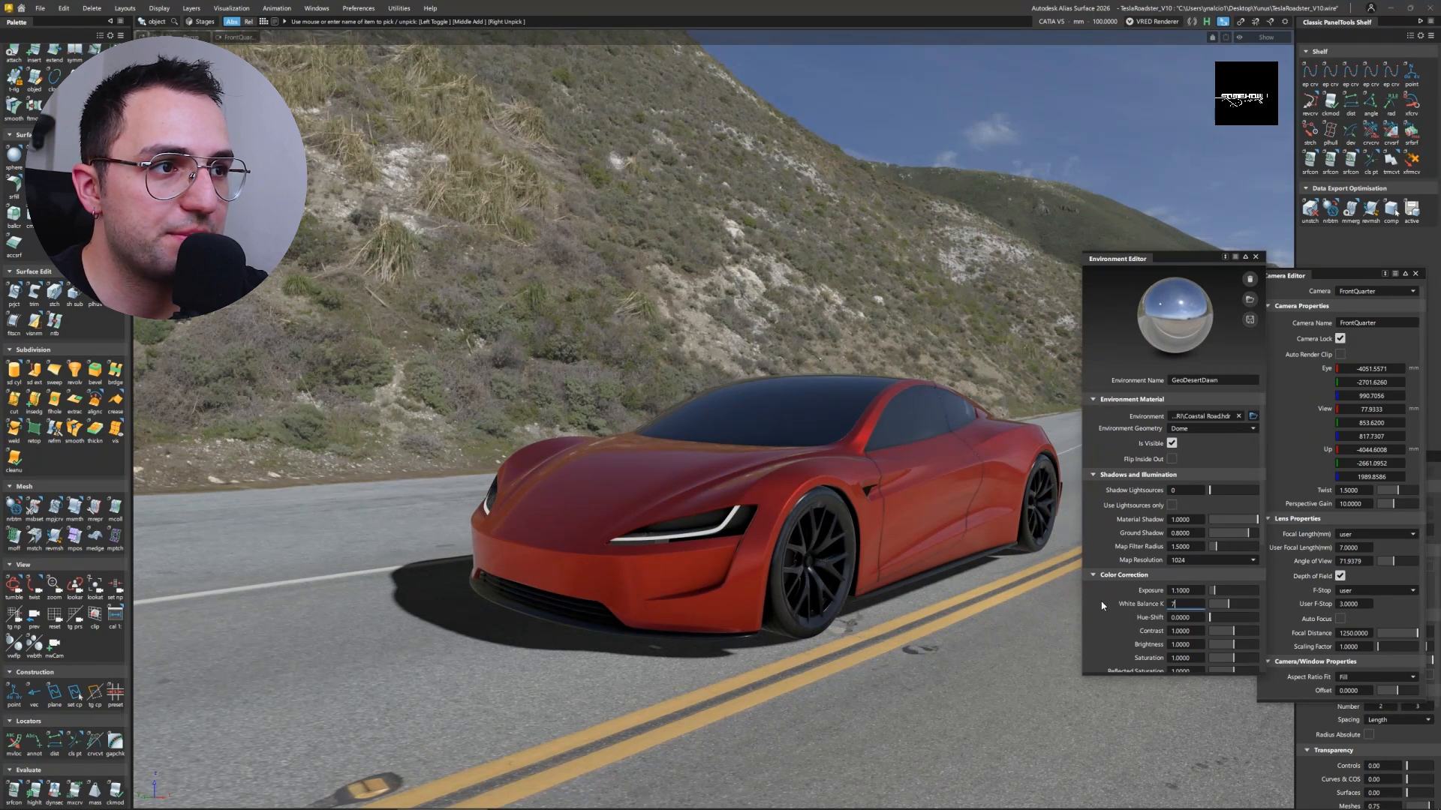
- Collapse Environment Material and set Color Correction contrast 1.1, brightness 0.9
{"action": "left_click", "coordinate": [1094, 399]}
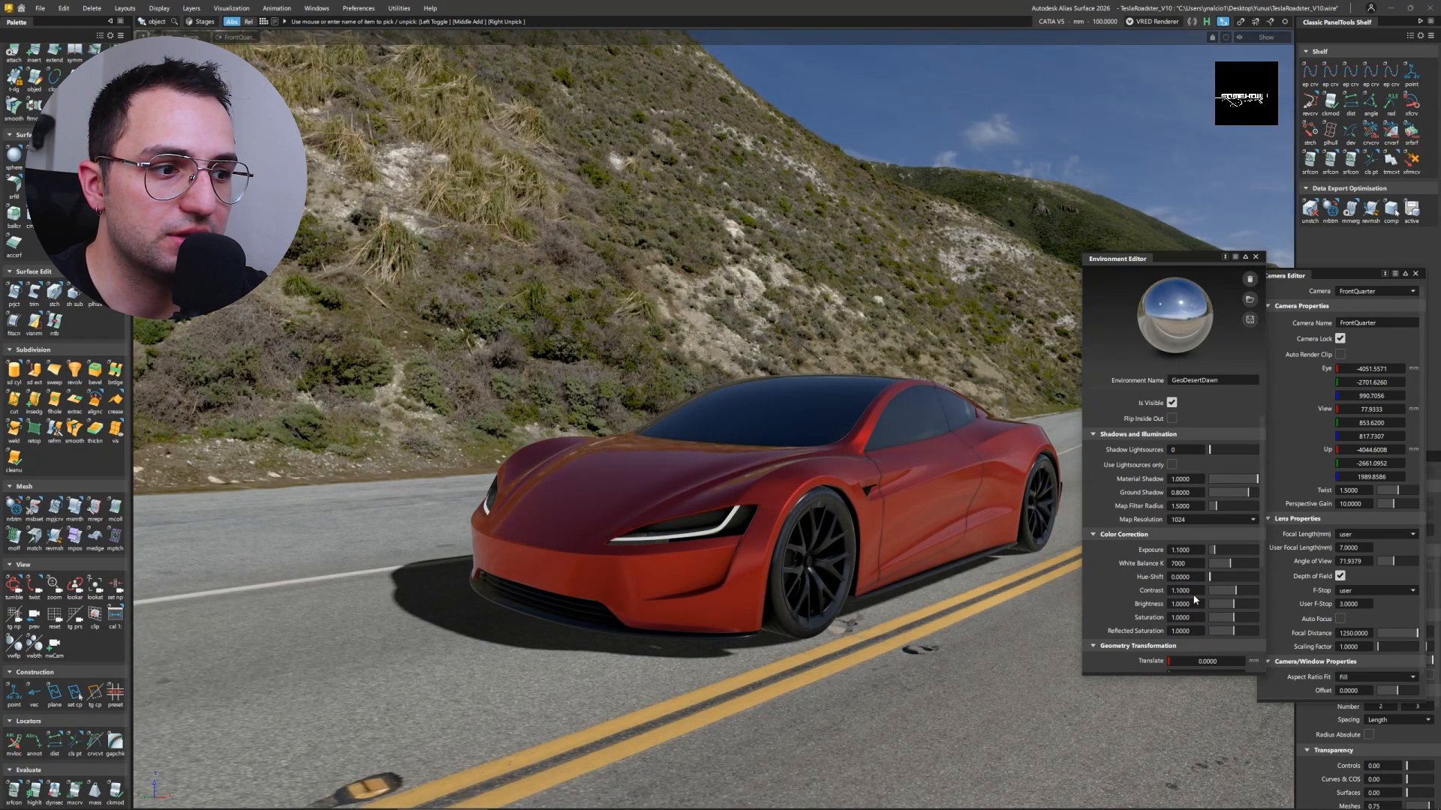
{"action": "mouse_move", "coordinate": [1043, 591]}
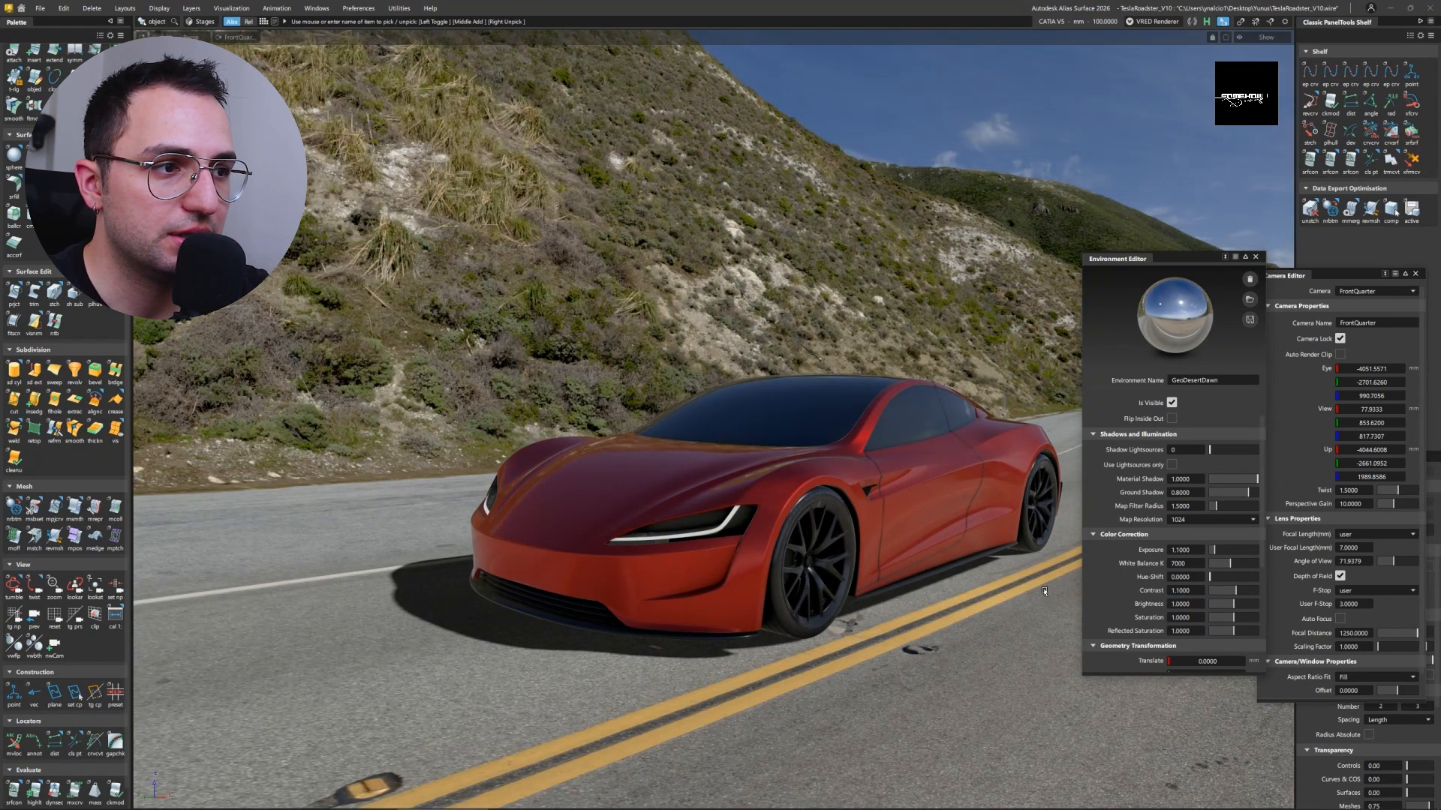
{"action": "left_click", "coordinate": [1204, 603]}
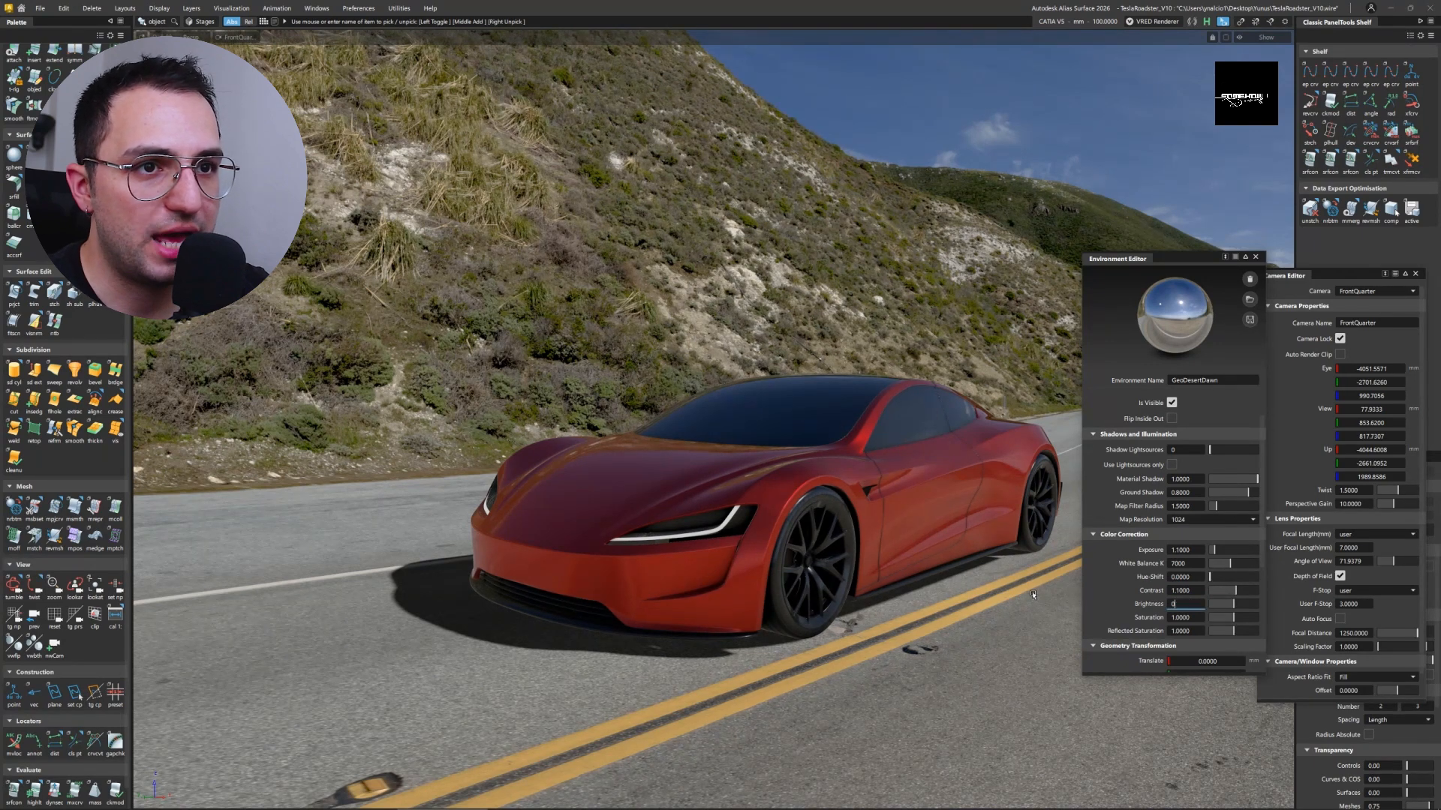
{"action": "left_click", "coordinate": [1231, 603]}
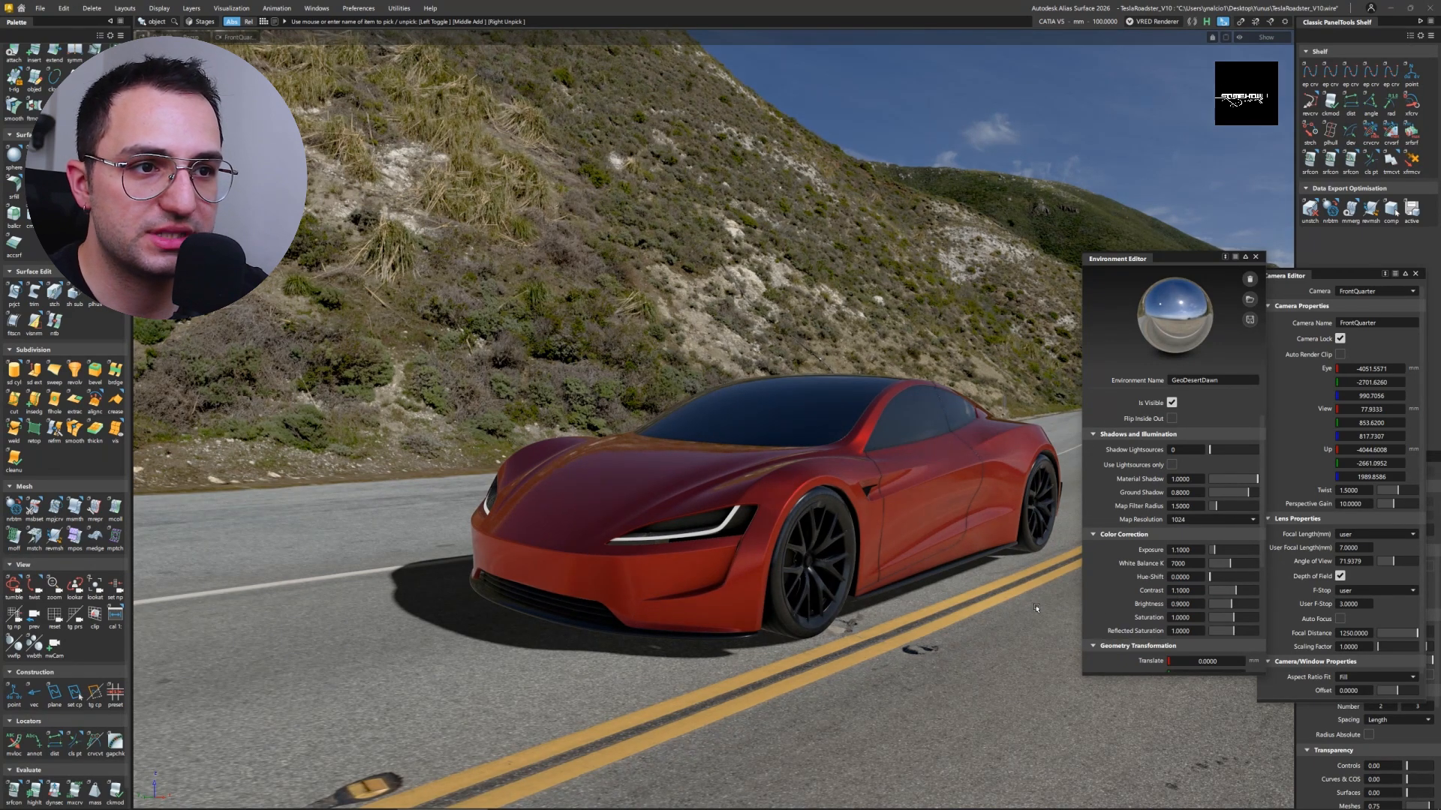